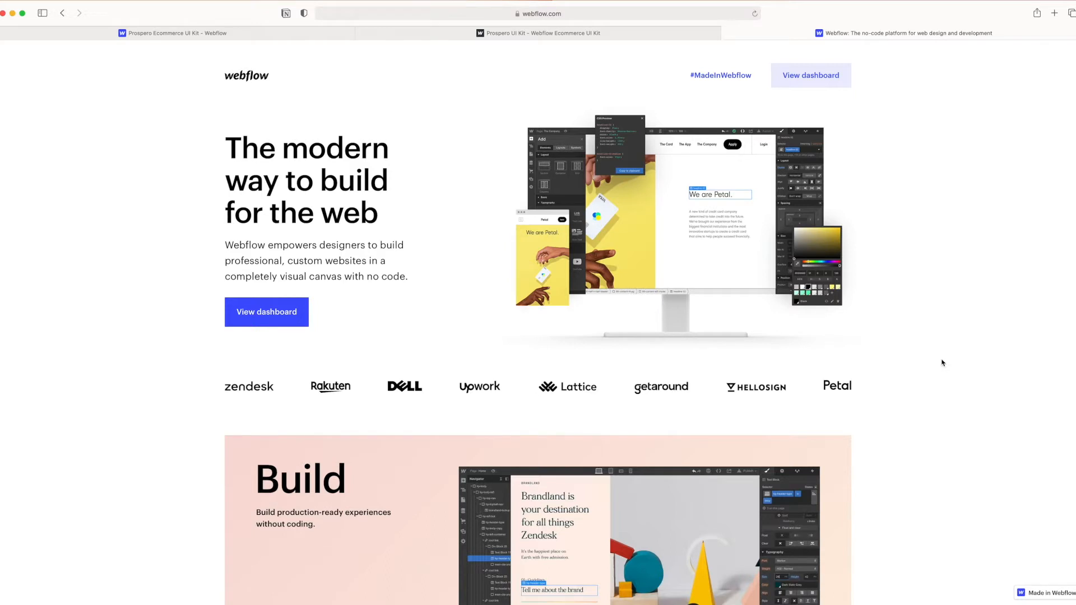
mouse_move(960, 367)
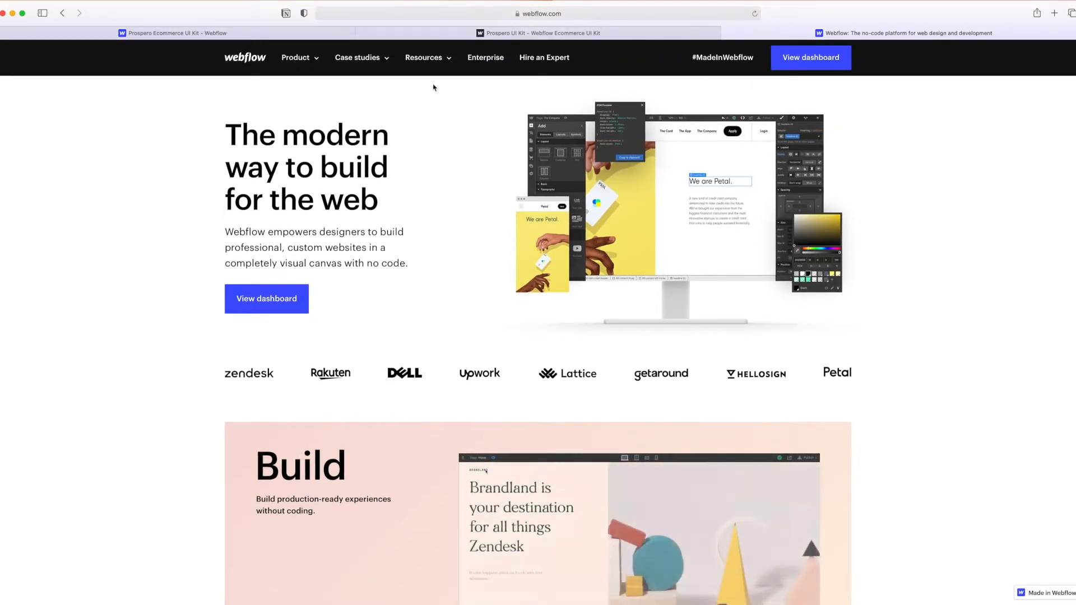
Open the Resources menu on webflow.com to list Pricing, Blog, Templates and courses
click(423, 57)
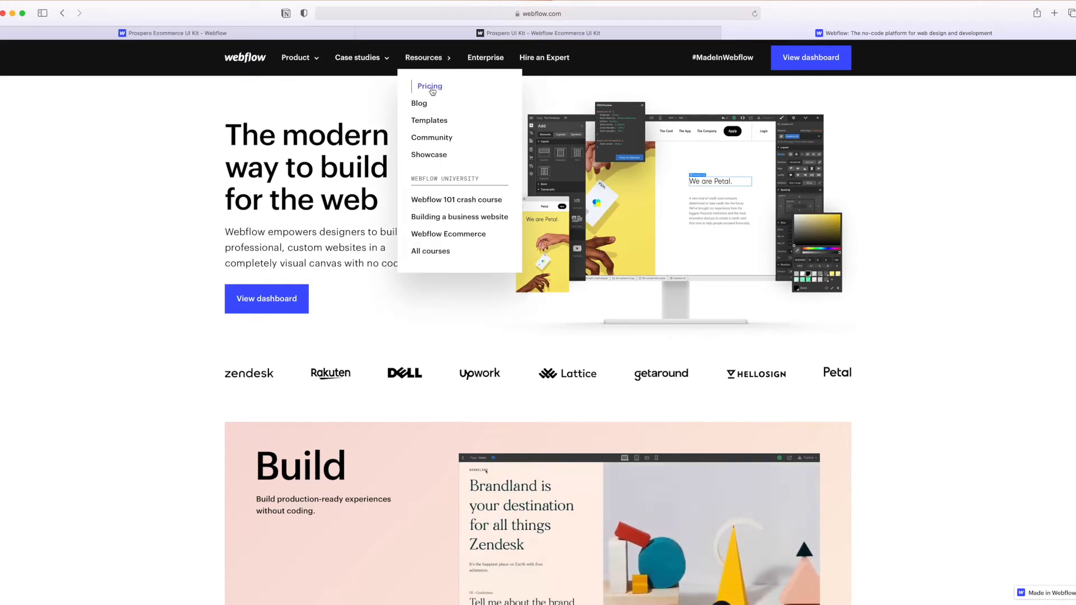
Go to the Pricing page and scroll to the Ecommerce plans: Standard, Plus, Advanced
click(429, 87)
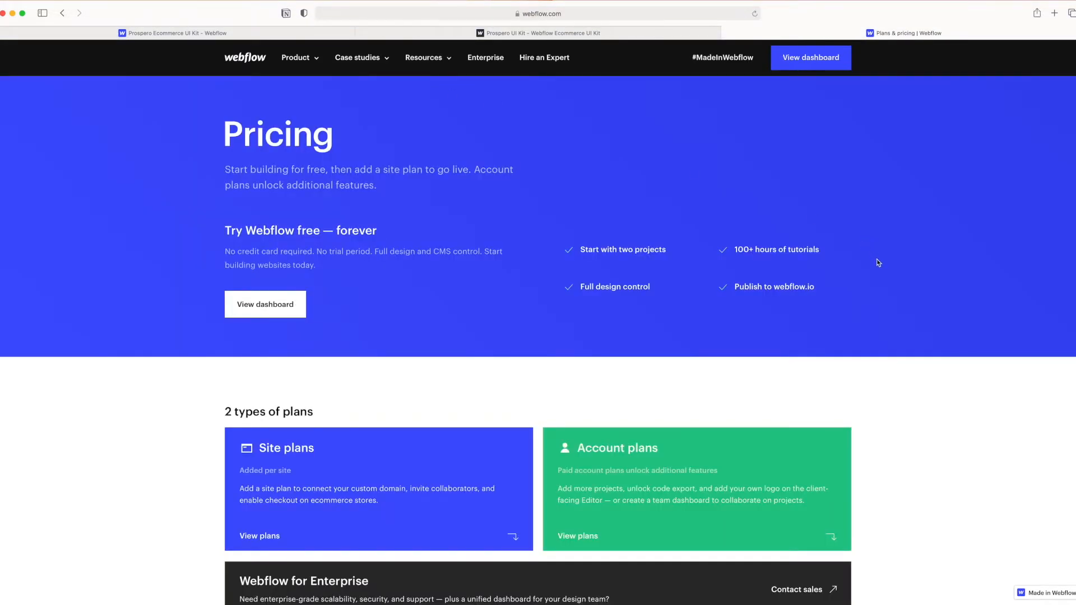
scroll(down, 3)
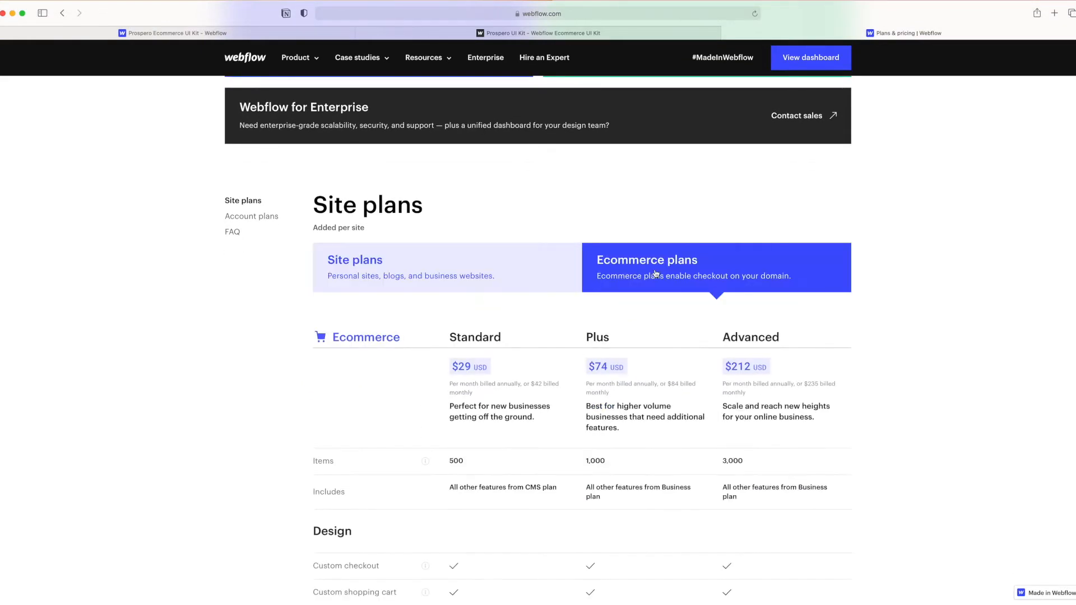
mouse_move(910, 309)
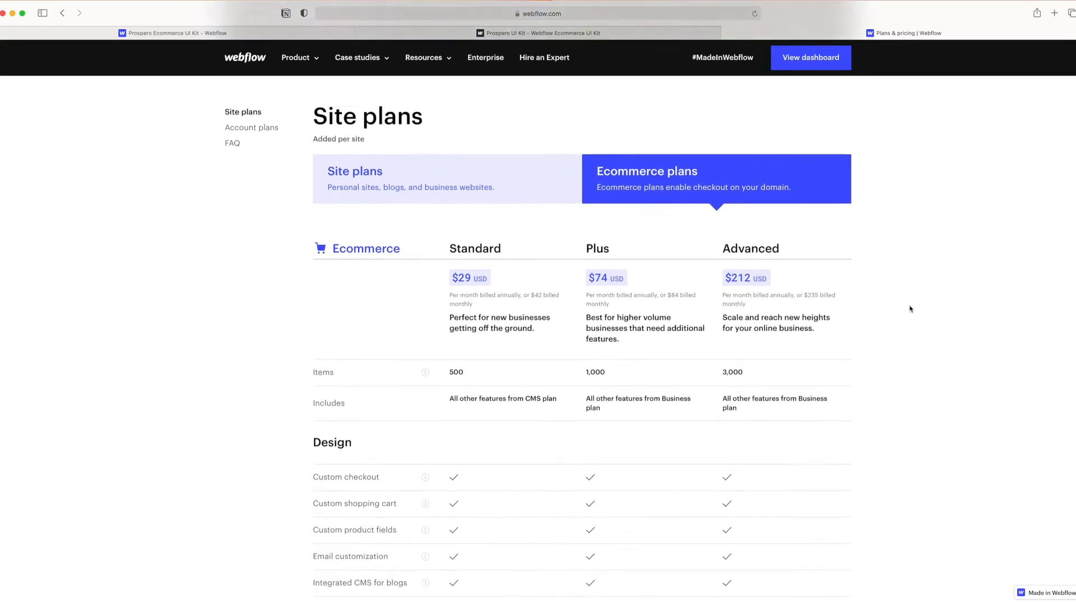
scroll(down, 3)
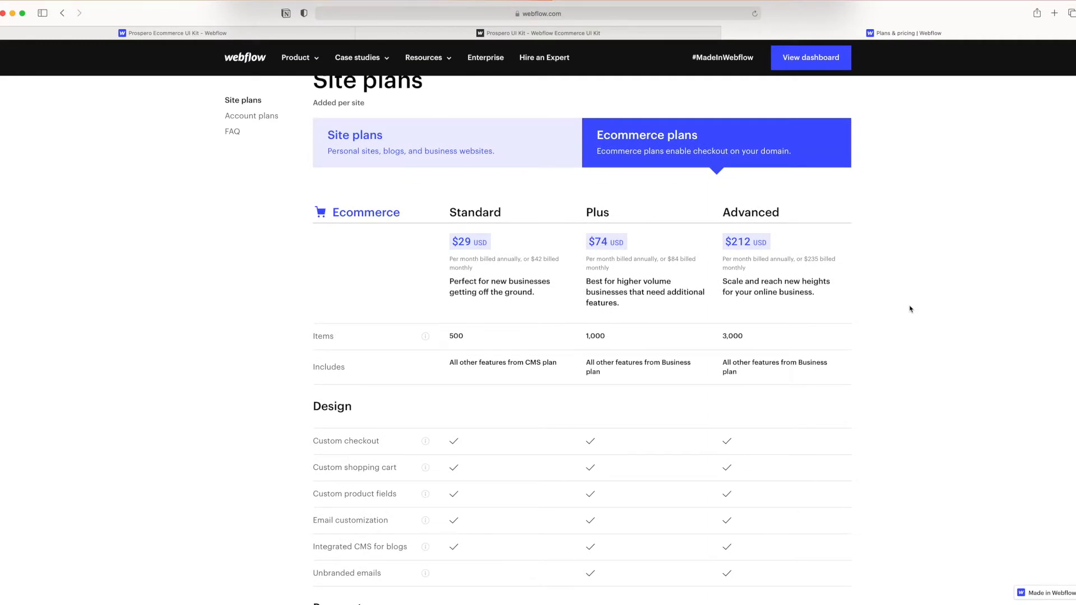
mouse_move(919, 310)
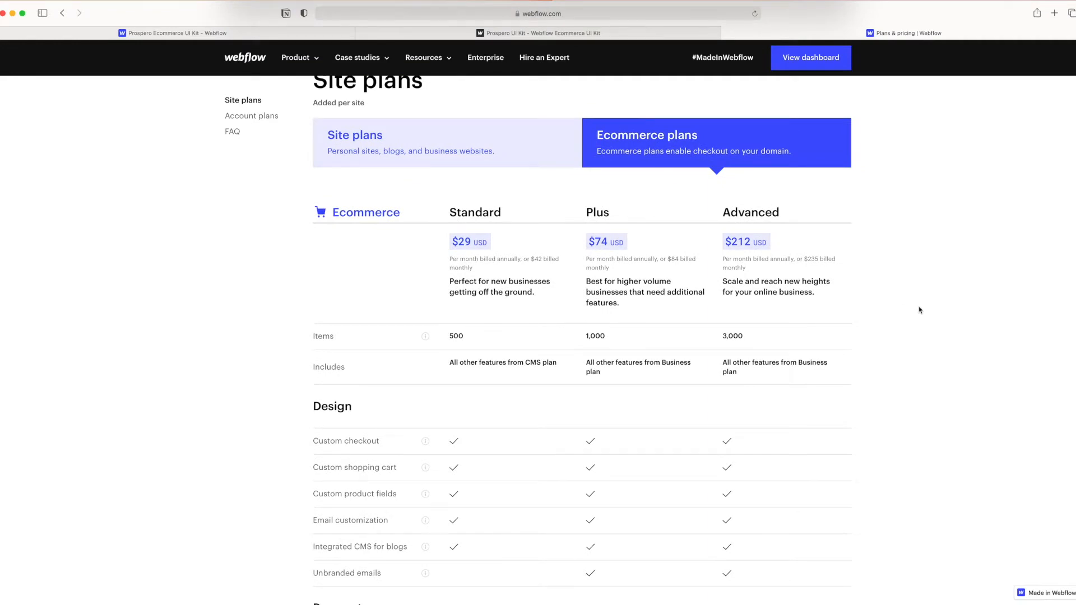
scroll(down, 3)
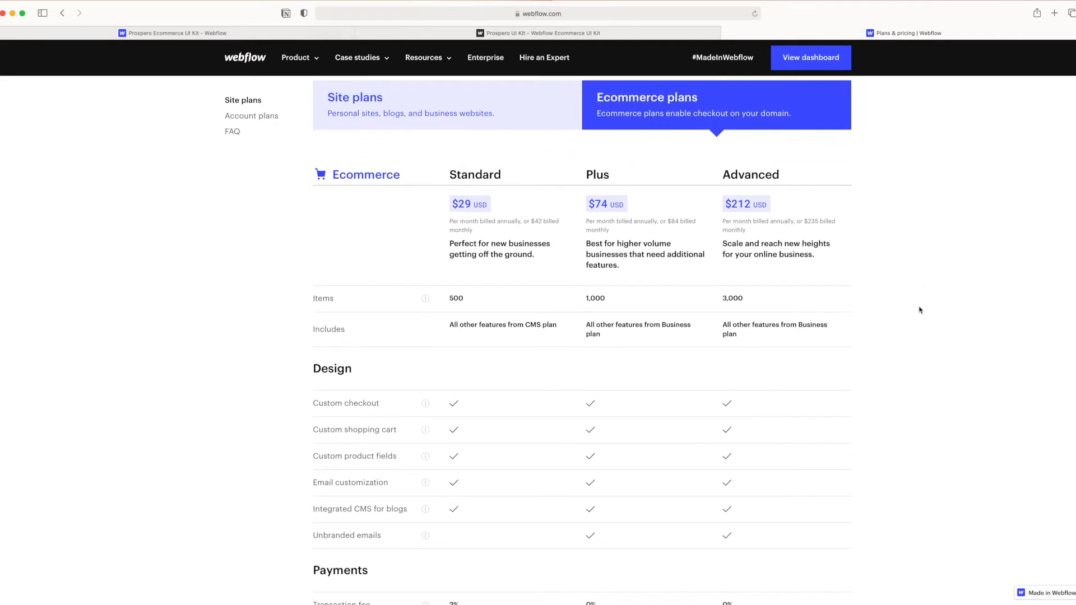
scroll(up, 3)
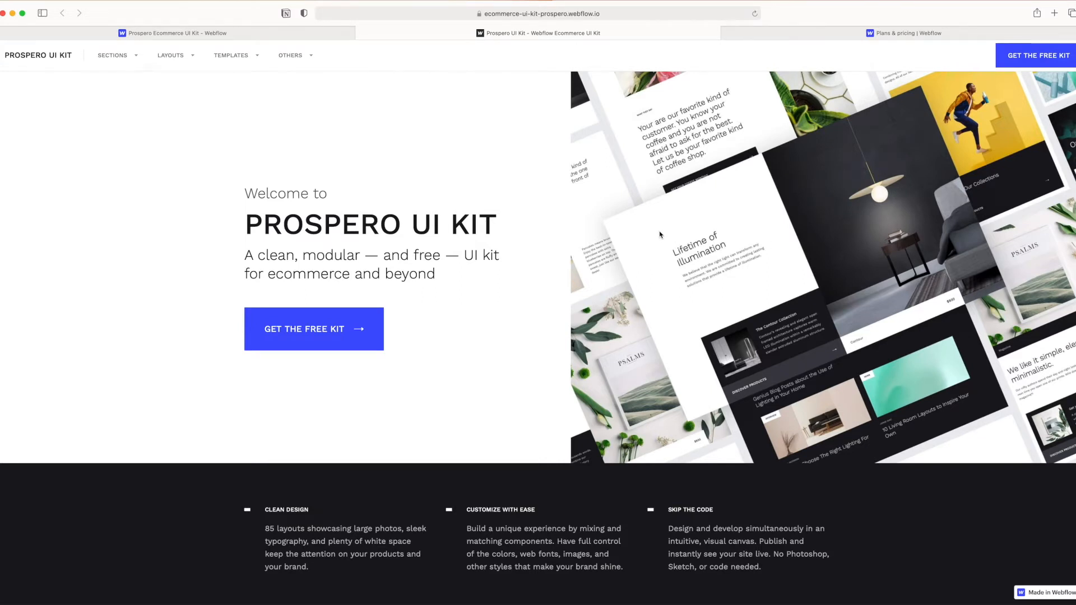
mouse_move(605, 235)
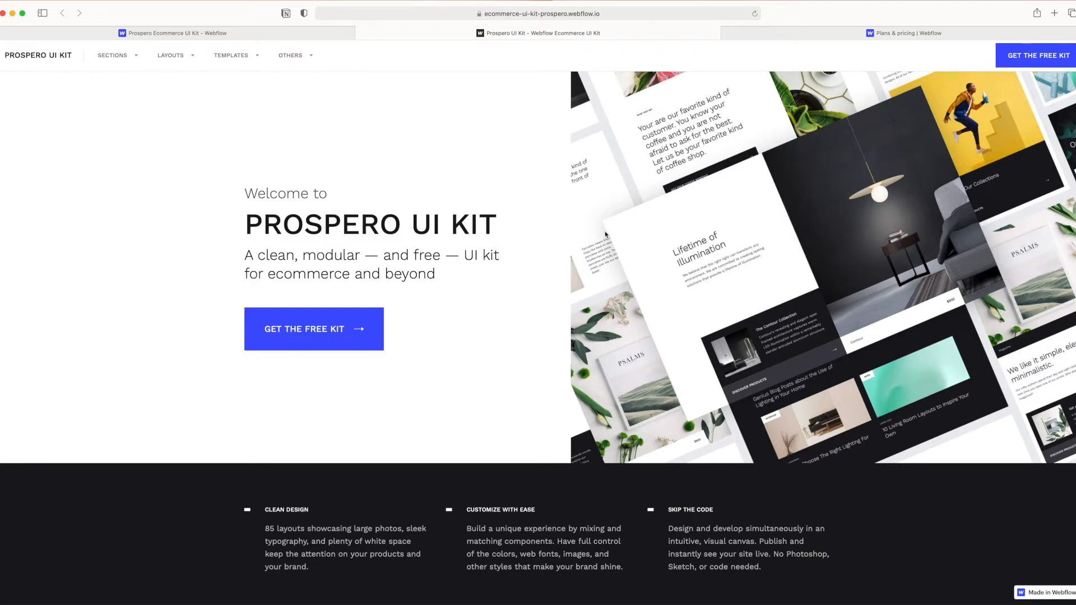
scroll(down, 3)
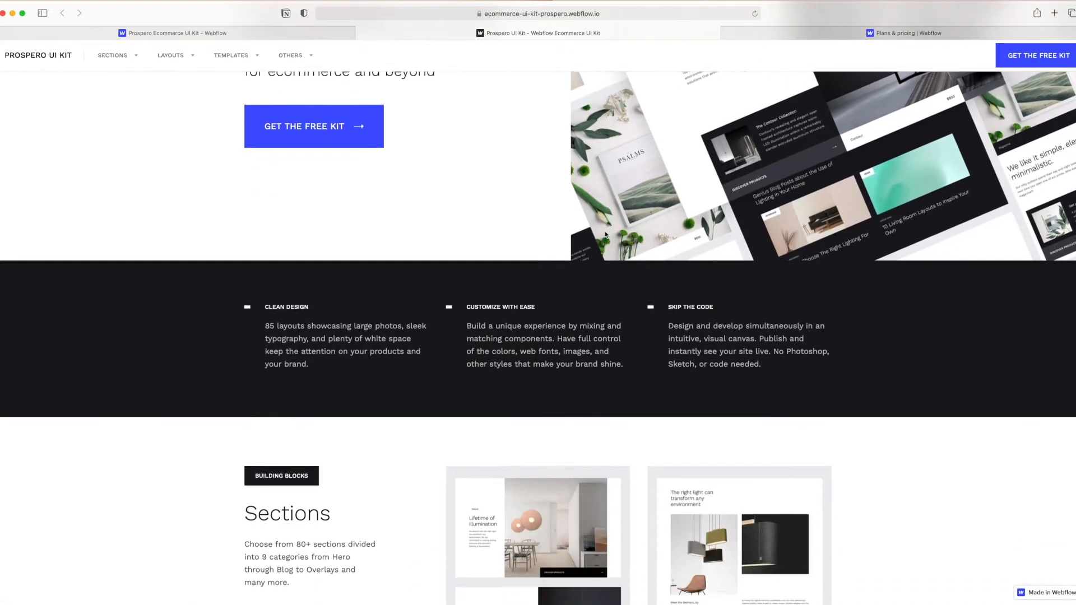
scroll(down, 3)
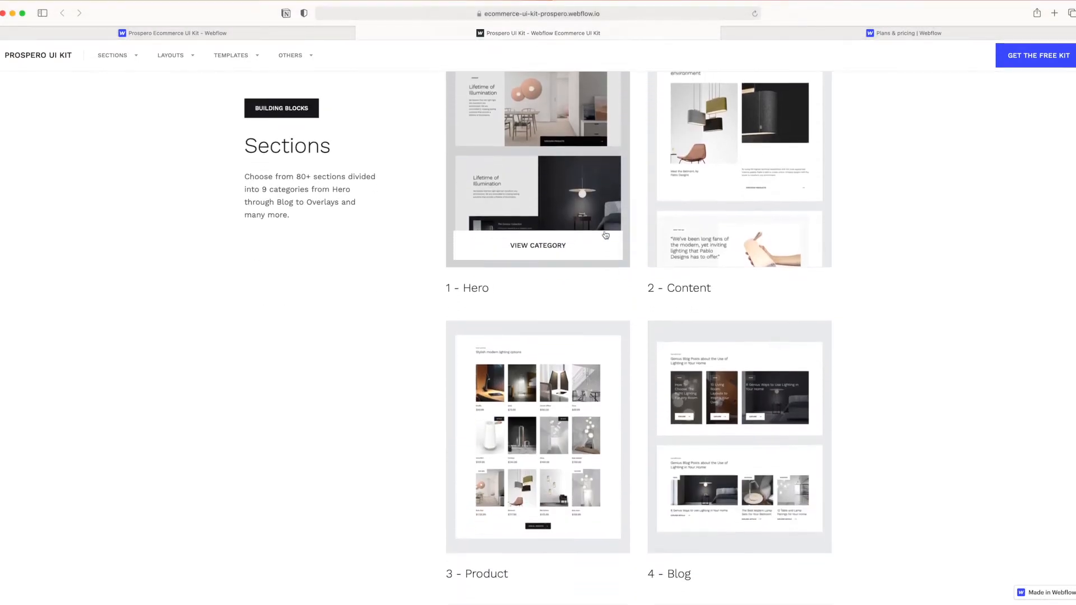
scroll(down, 3)
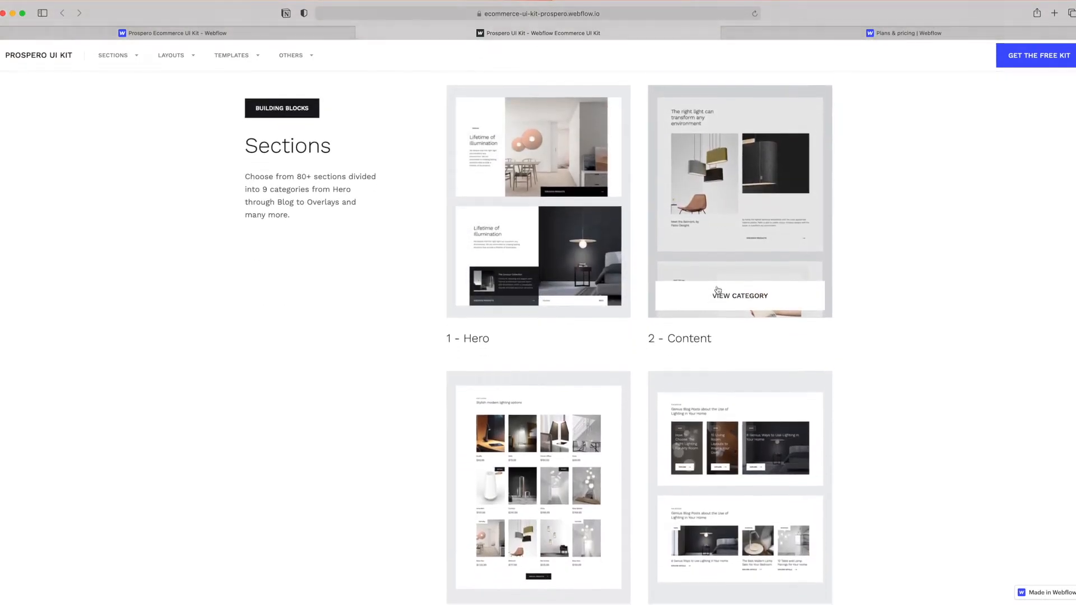
scroll(down, 3)
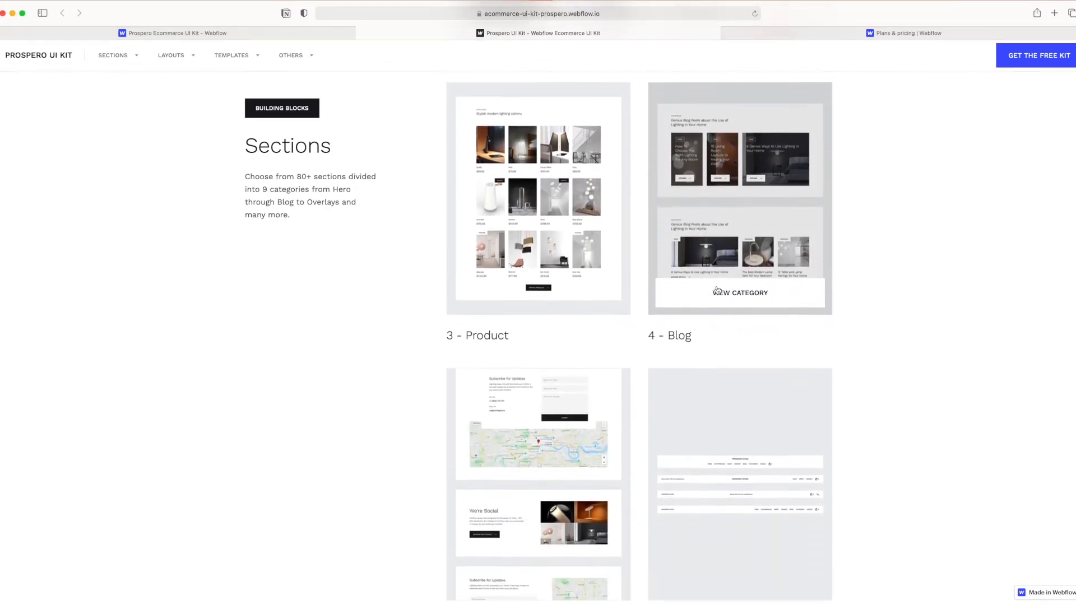
scroll(down, 3)
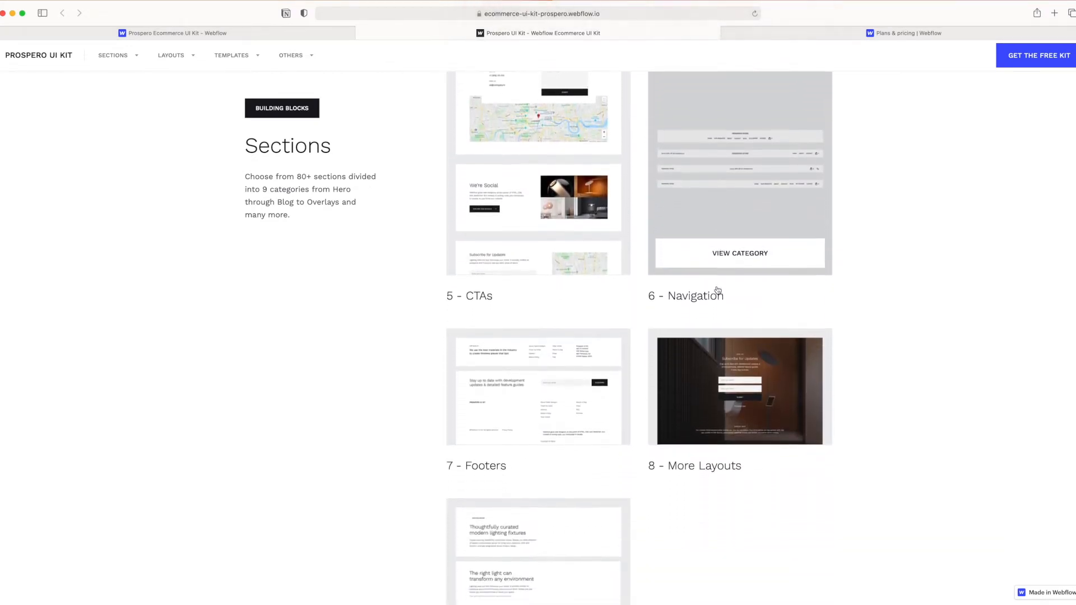
scroll(up, 3)
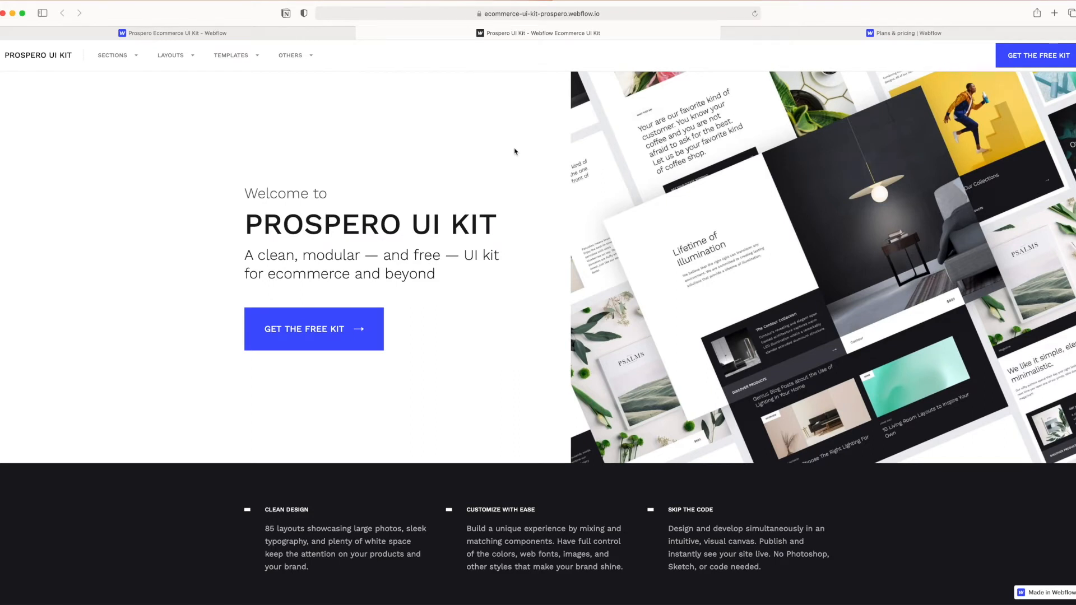
mouse_move(553, 158)
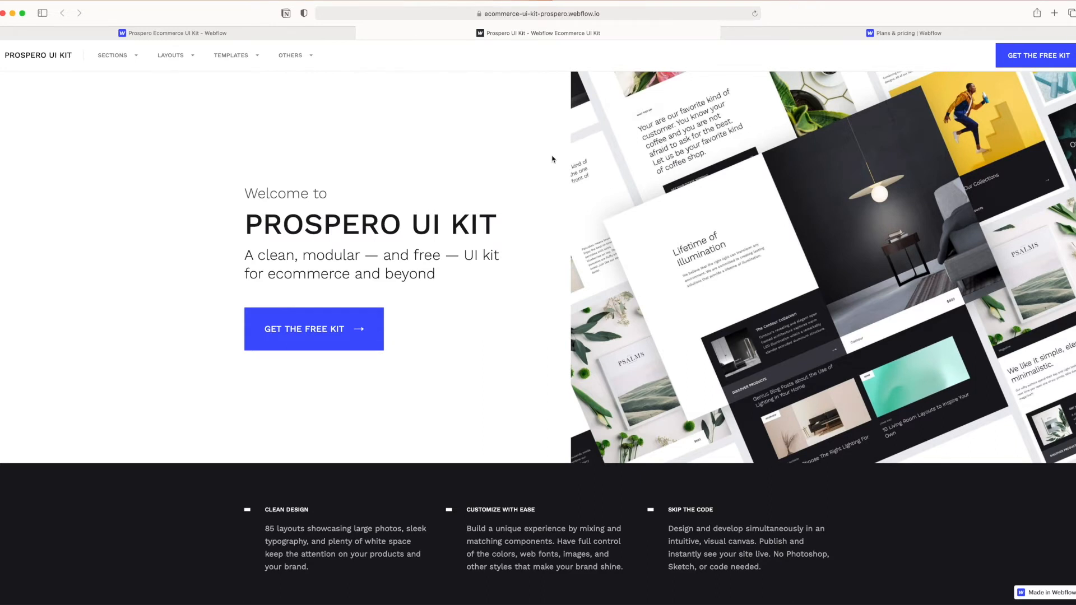
mouse_move(422, 230)
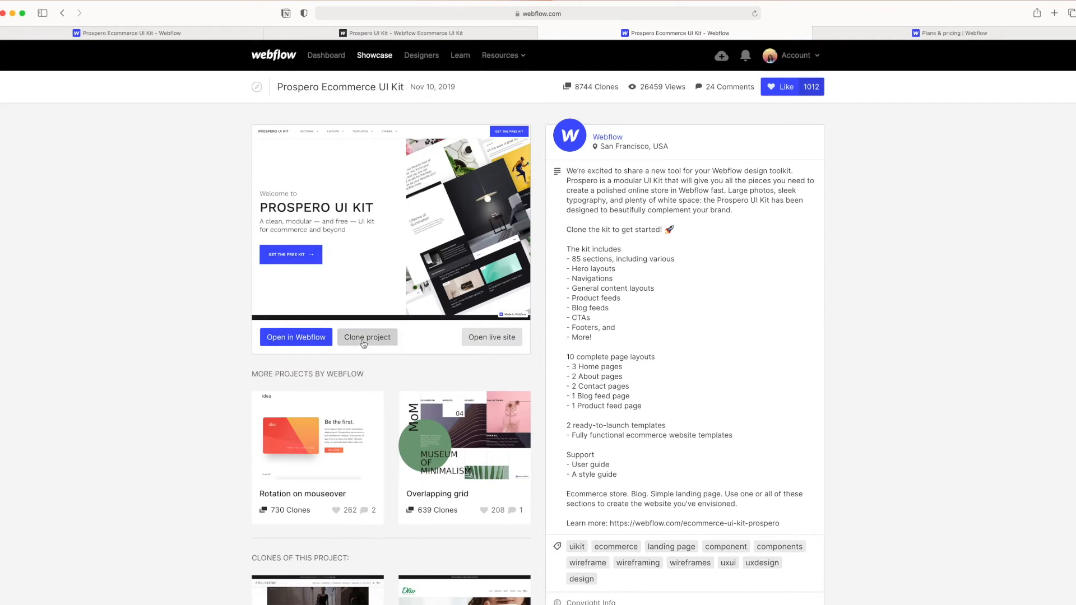
Clone the Prospero Ecommerce UI Kit as a project named 'Sara's Ecommerce Store'
click(367, 337)
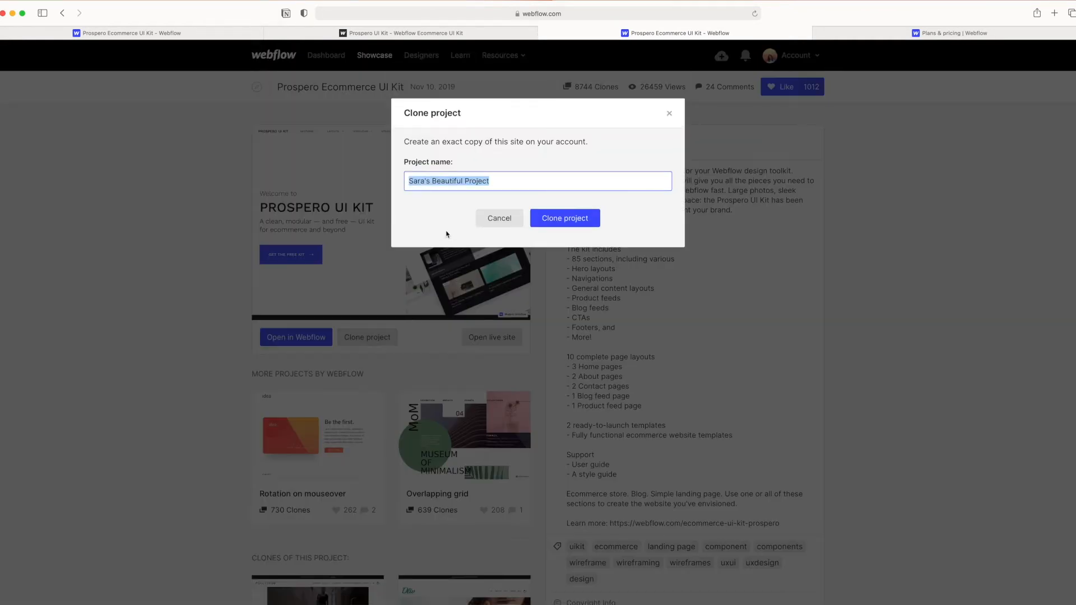
text(Sara's Ecommerce Store)
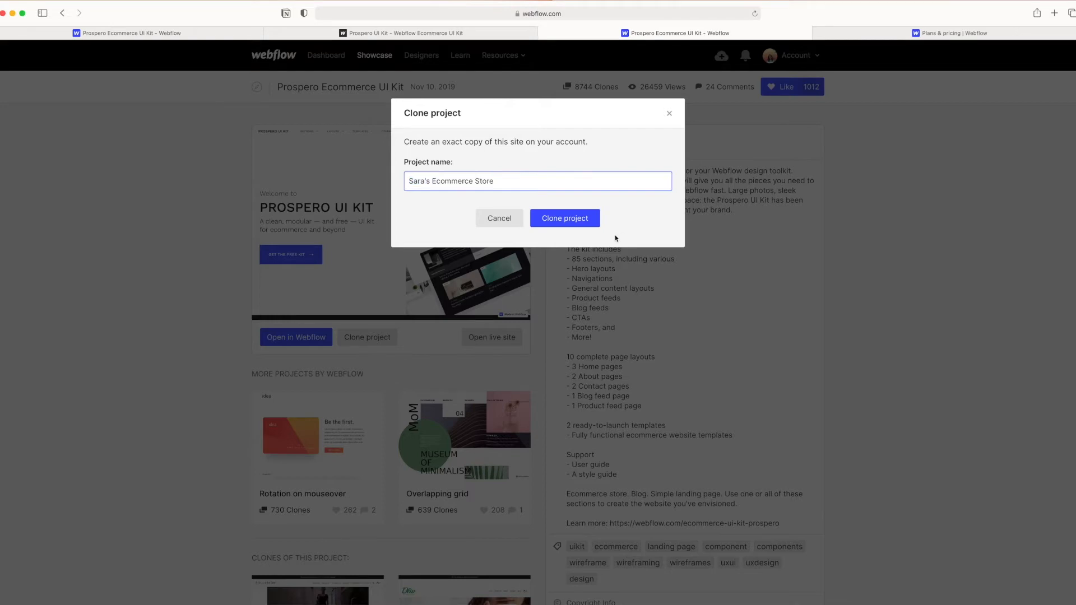
click(565, 218)
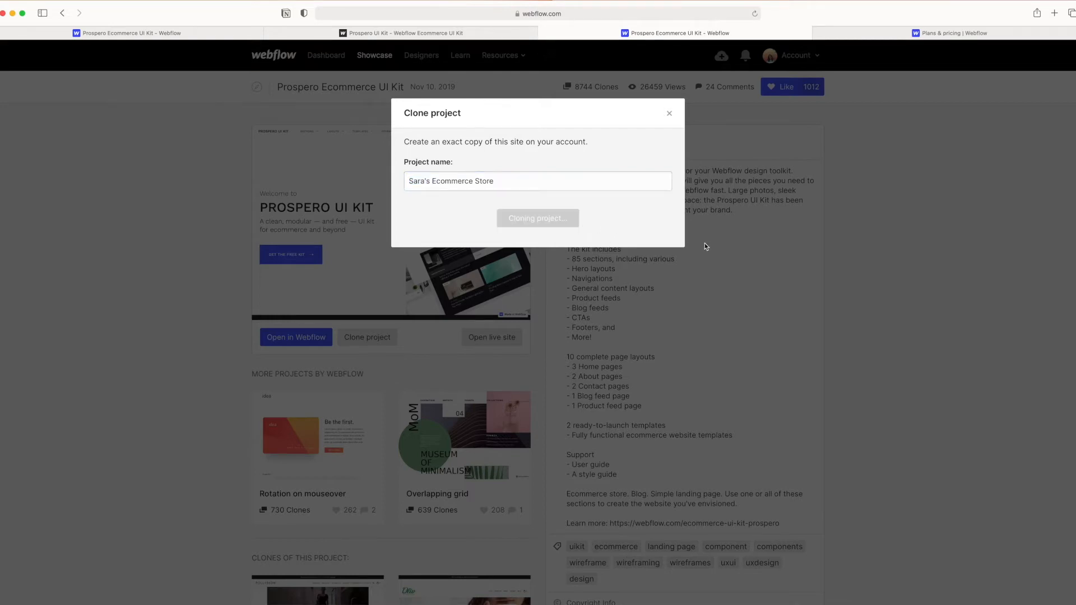
click(537, 218)
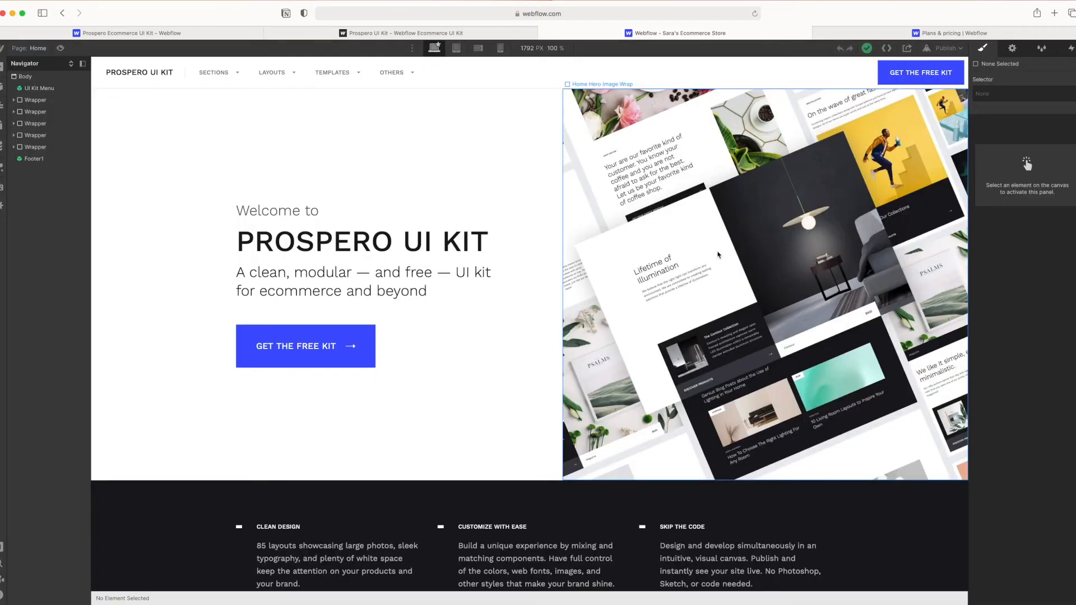
mouse_move(196, 248)
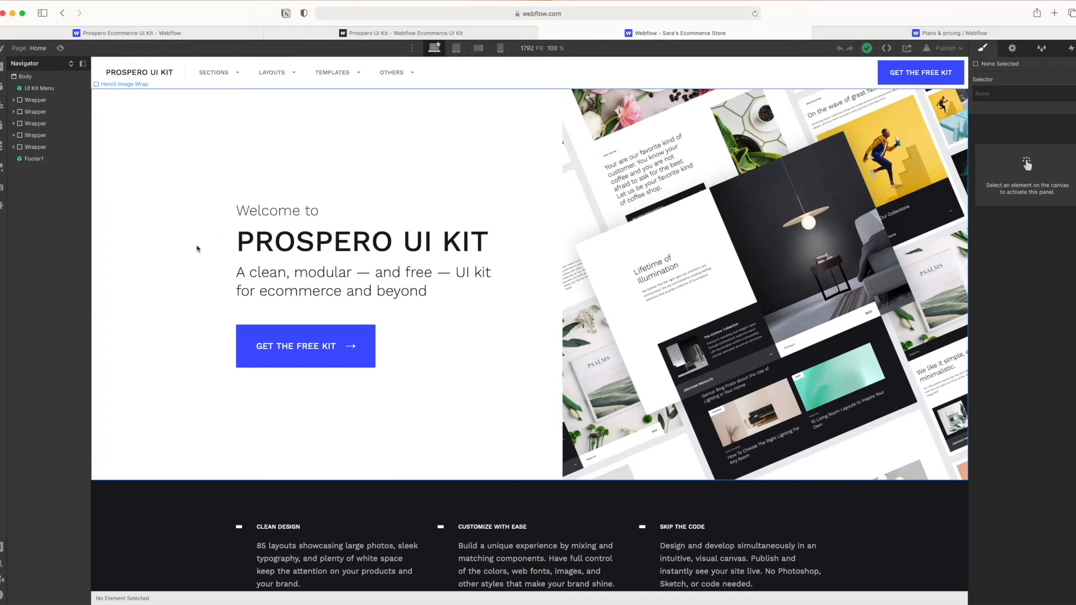
scroll(down, 3)
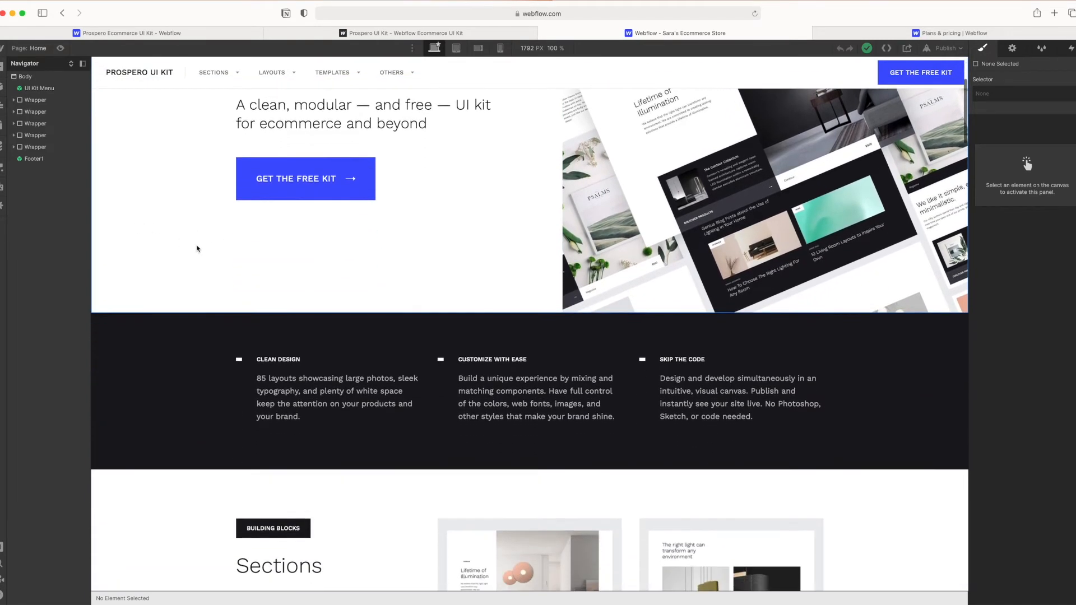
scroll(down, 3)
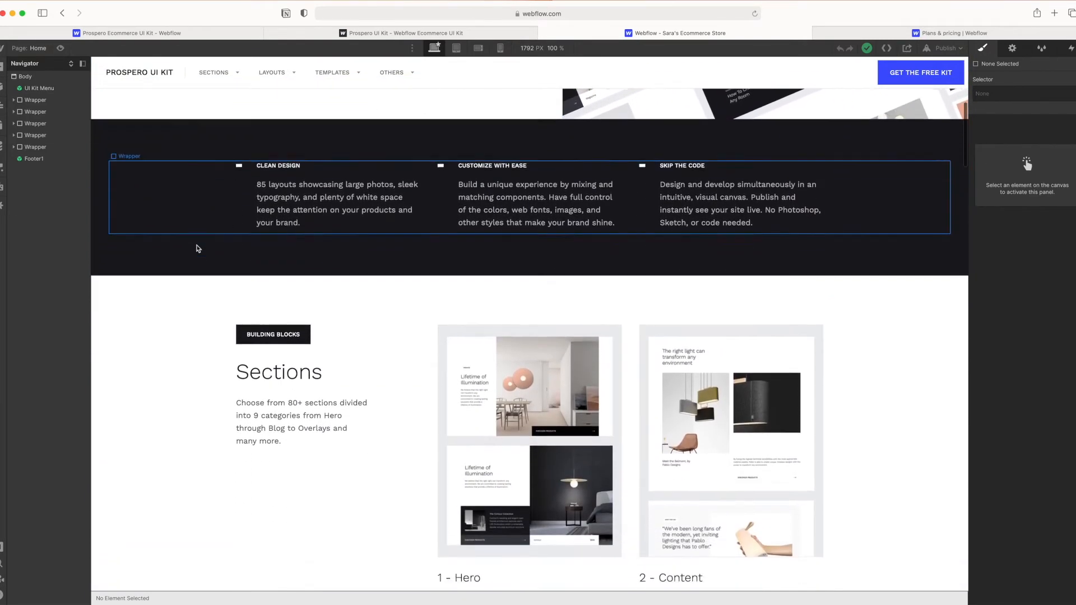
scroll(down, 3)
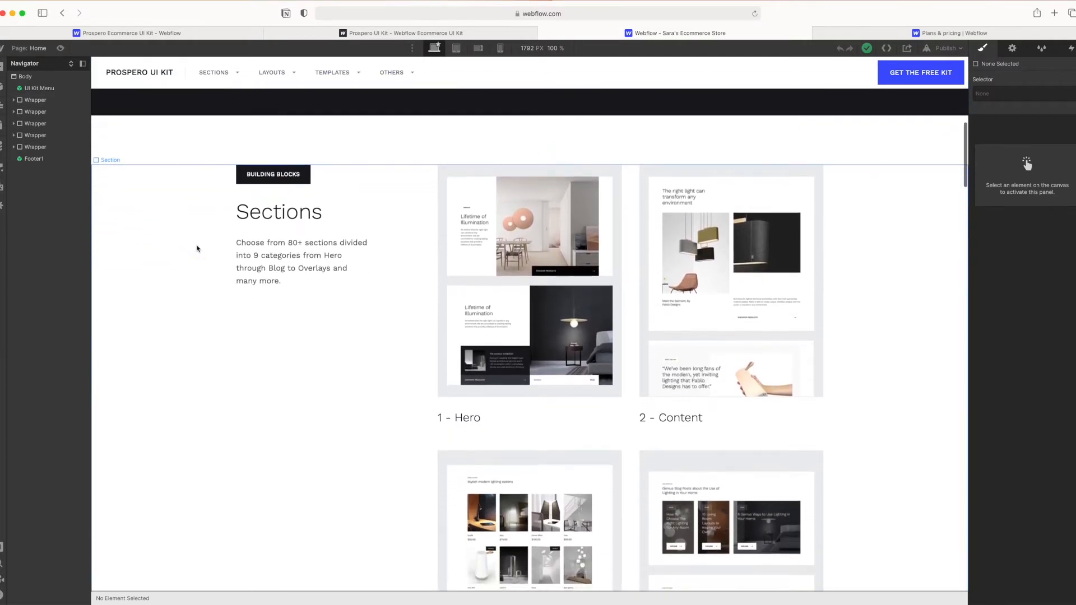
scroll(down, 3)
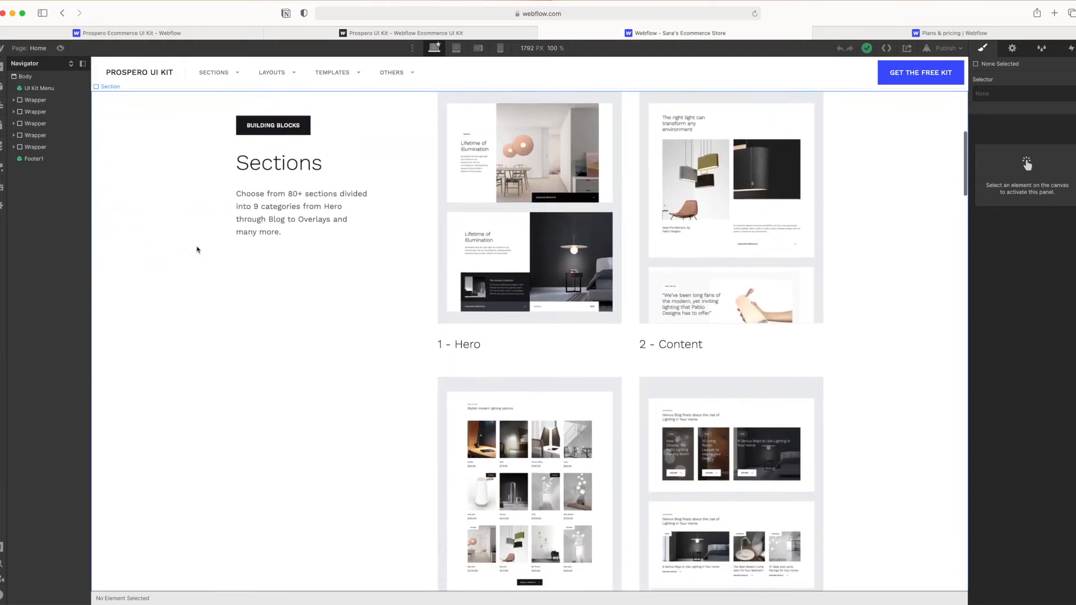
scroll(down, 3)
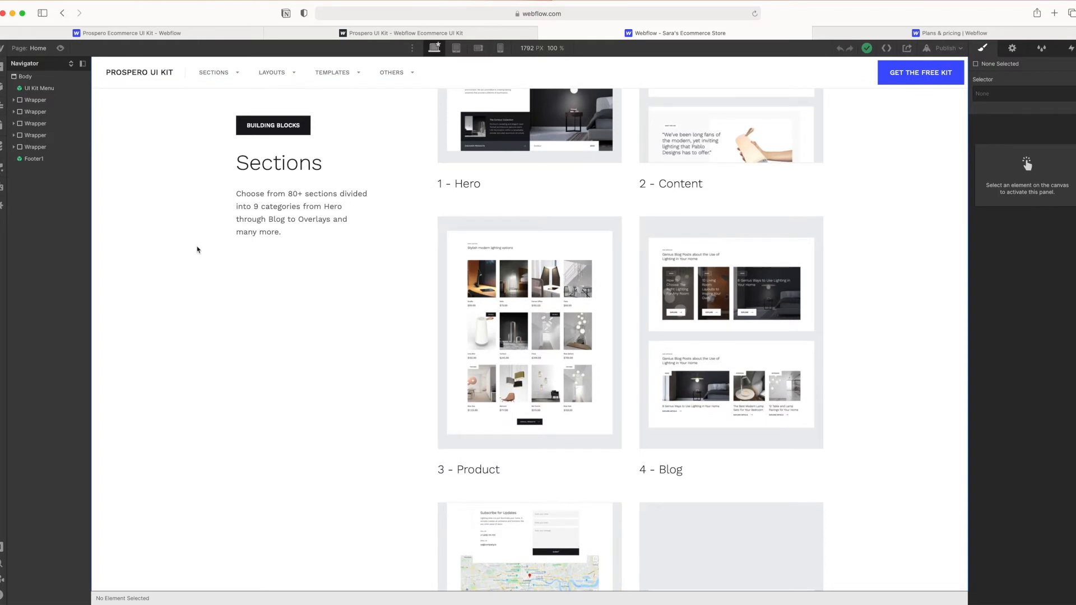
scroll(down, 3)
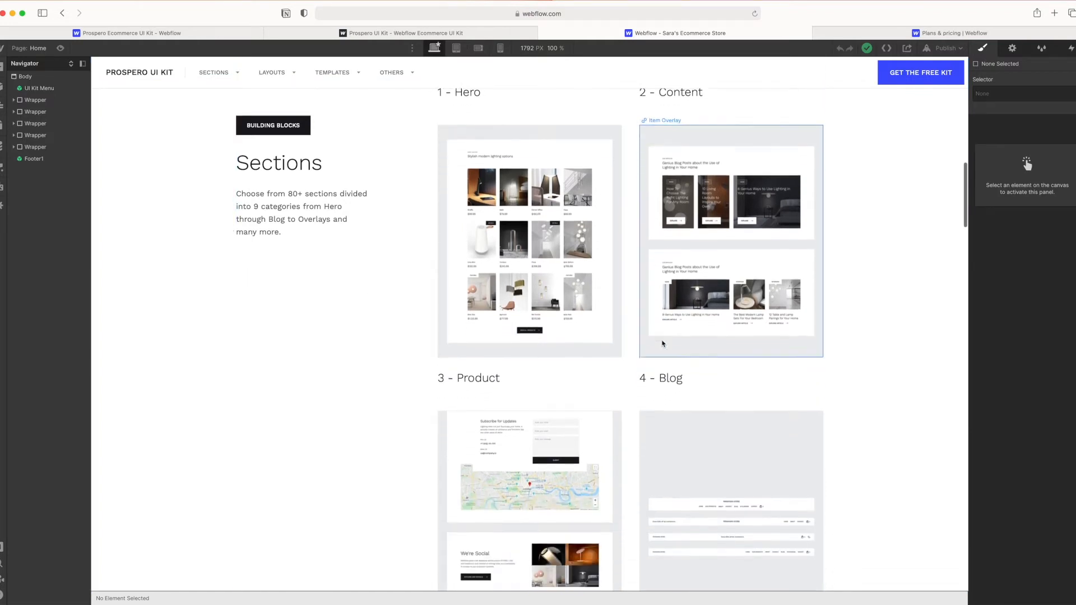
scroll(down, 3)
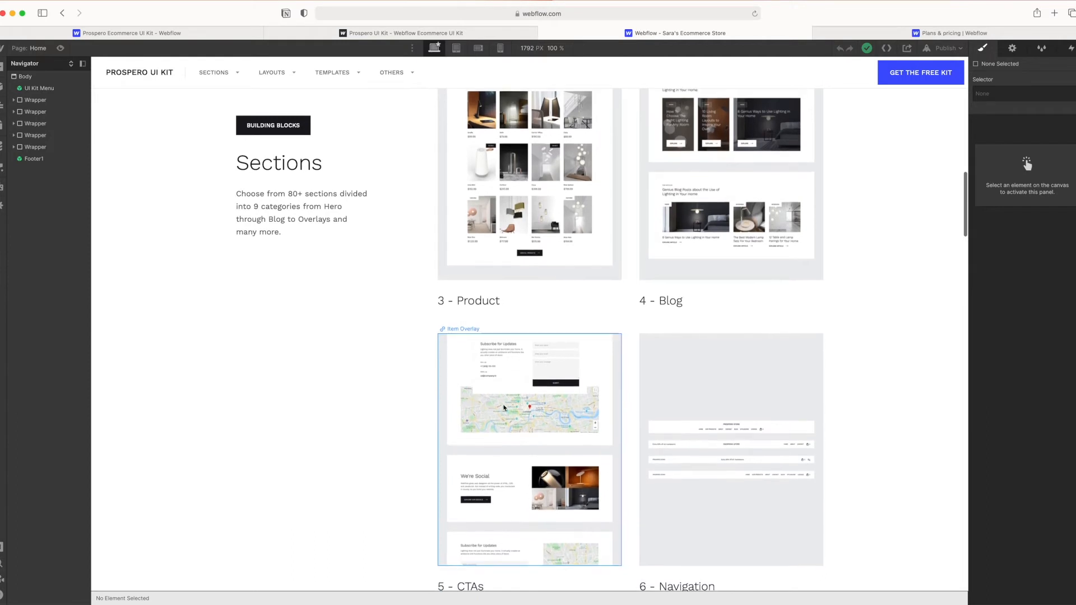
scroll(down, 3)
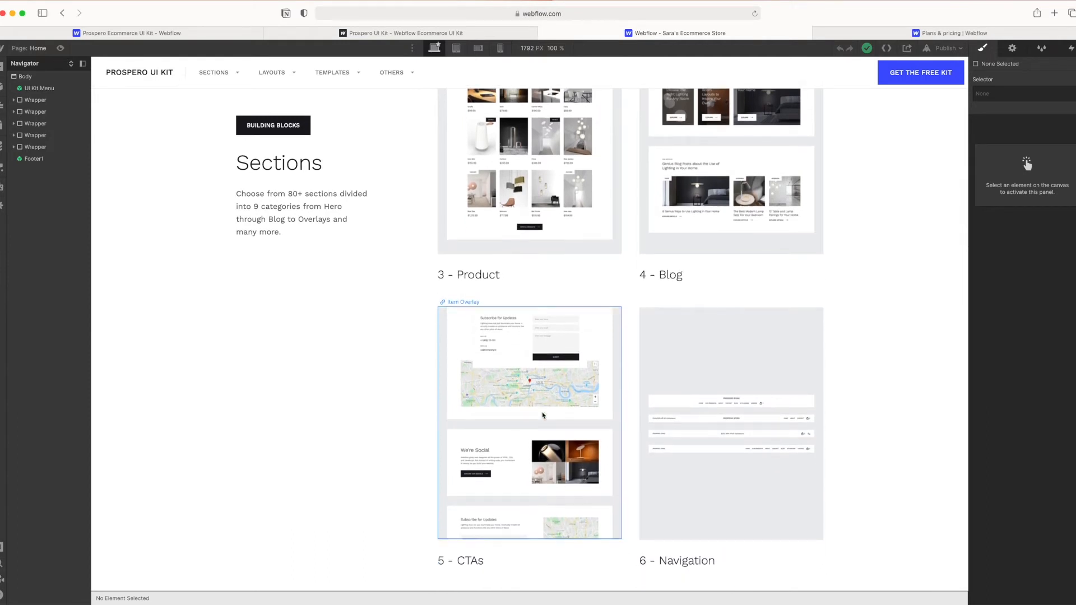
scroll(down, 3)
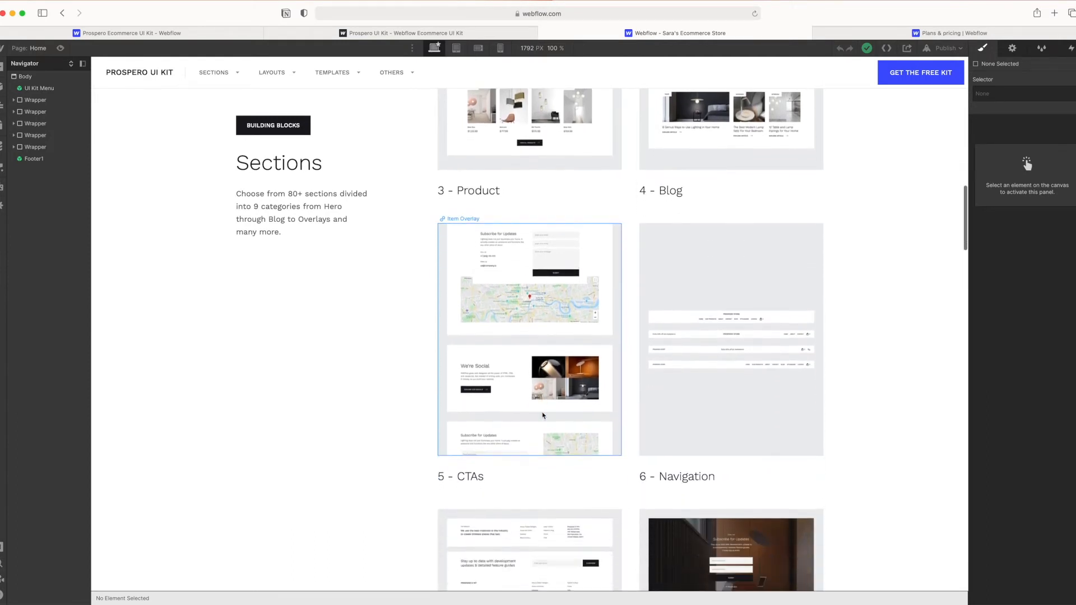
scroll(down, 3)
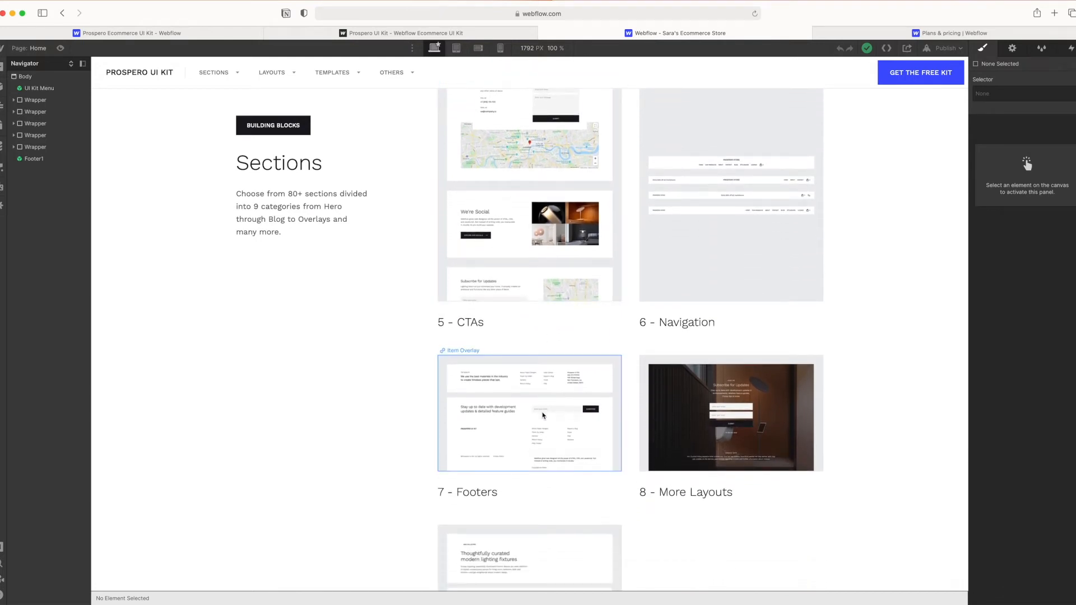
scroll(down, 3)
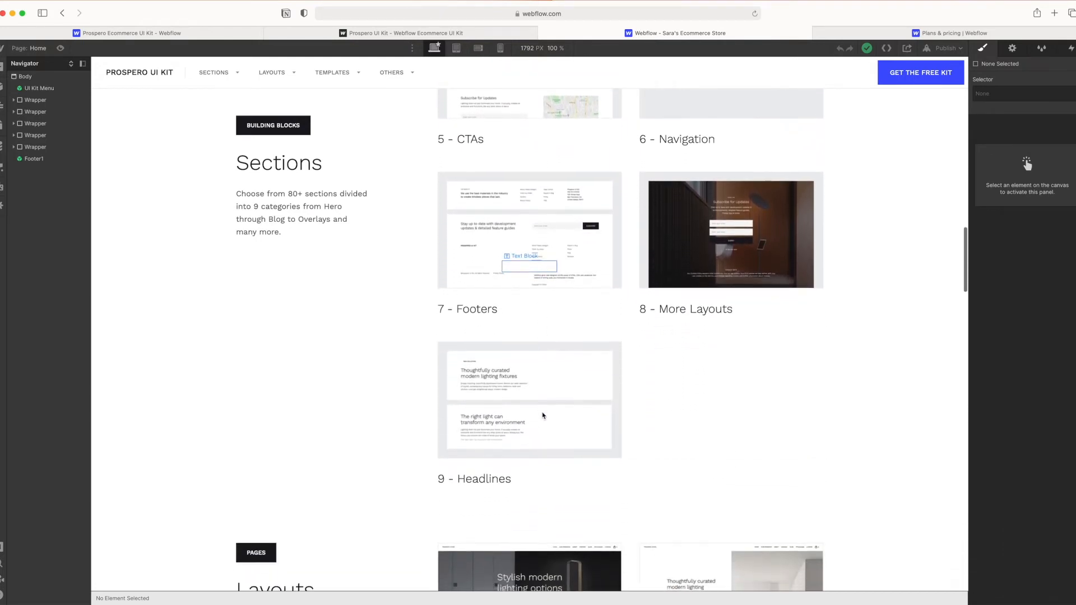
scroll(down, 3)
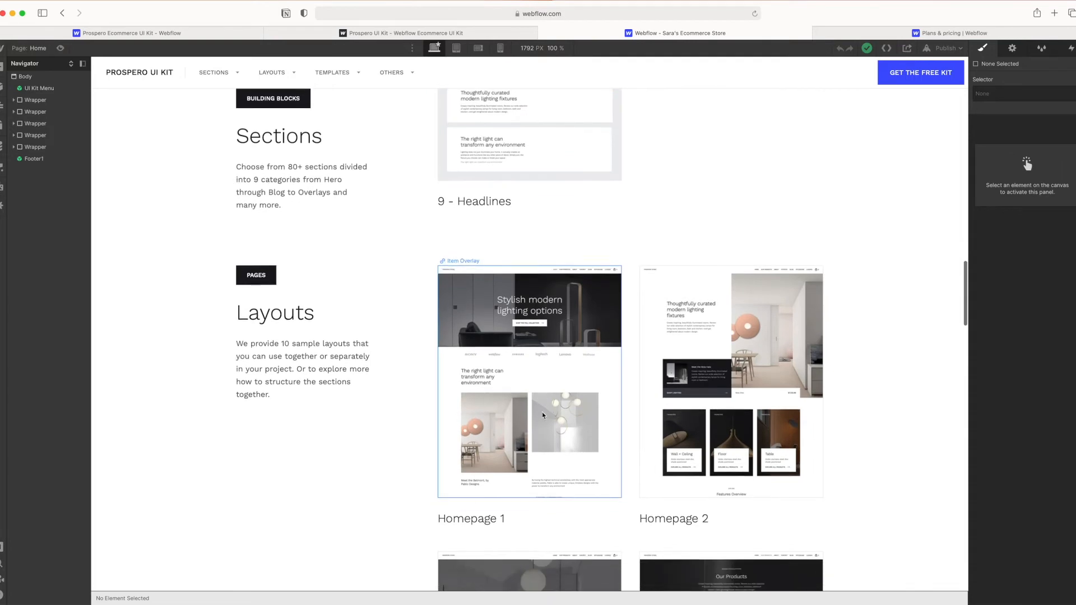
scroll(down, 3)
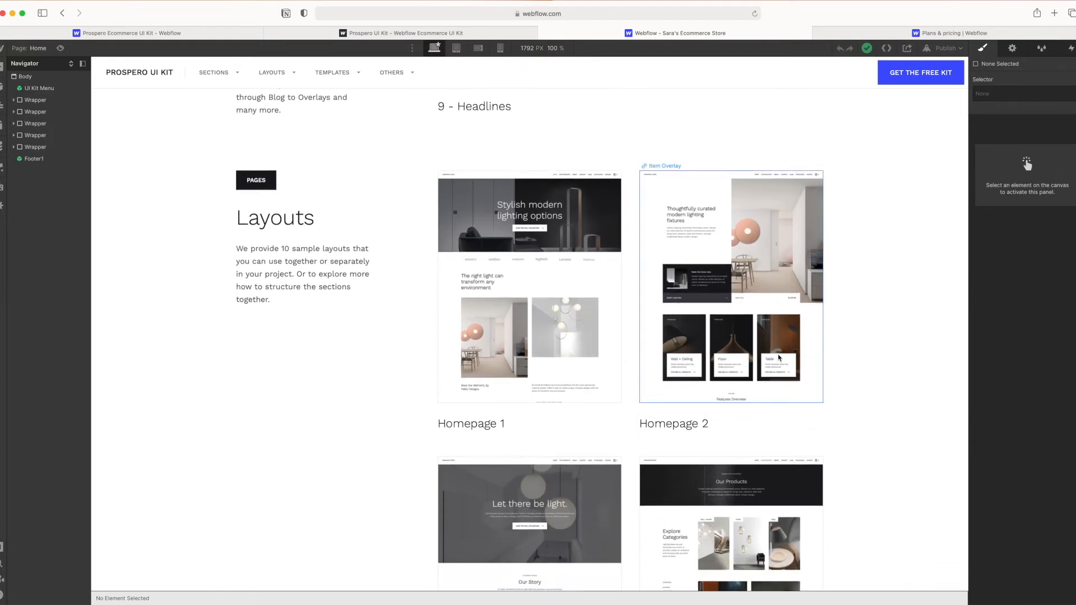
scroll(up, 3)
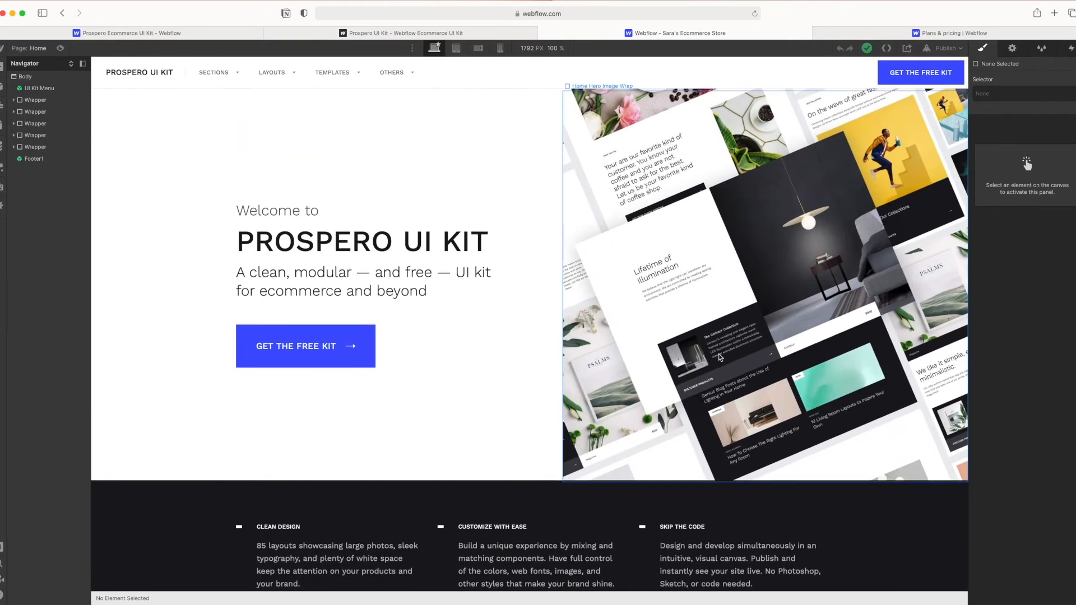
mouse_move(511, 362)
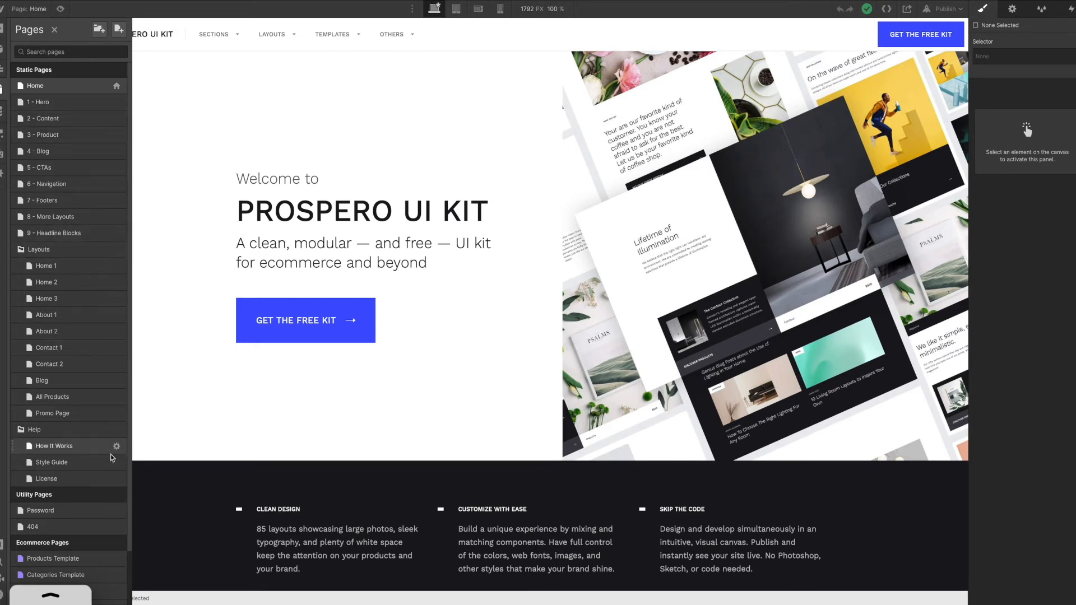
mouse_move(72, 274)
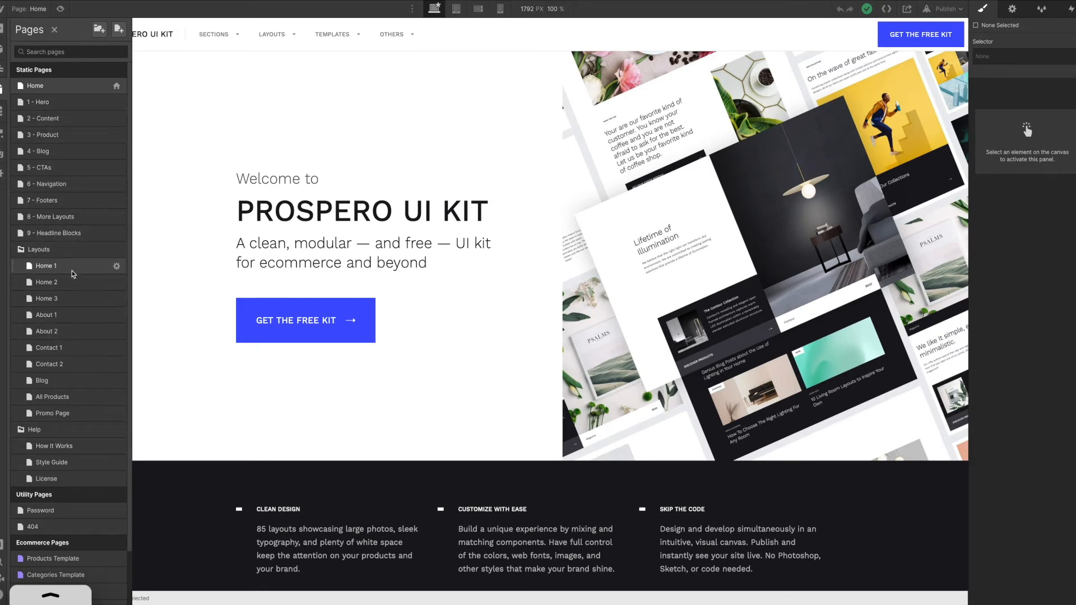
mouse_move(63, 268)
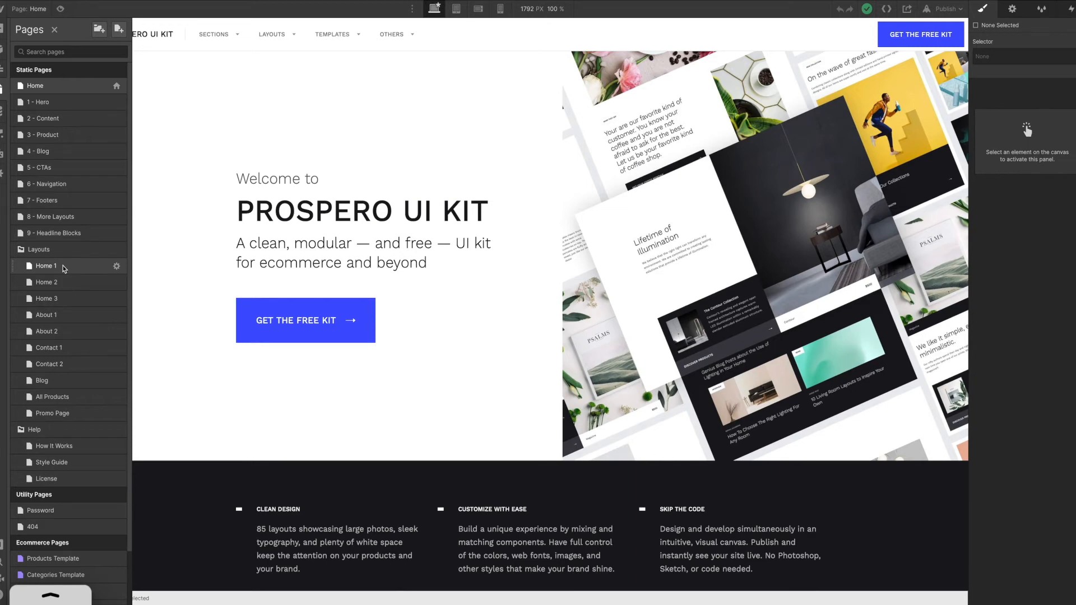
mouse_move(58, 118)
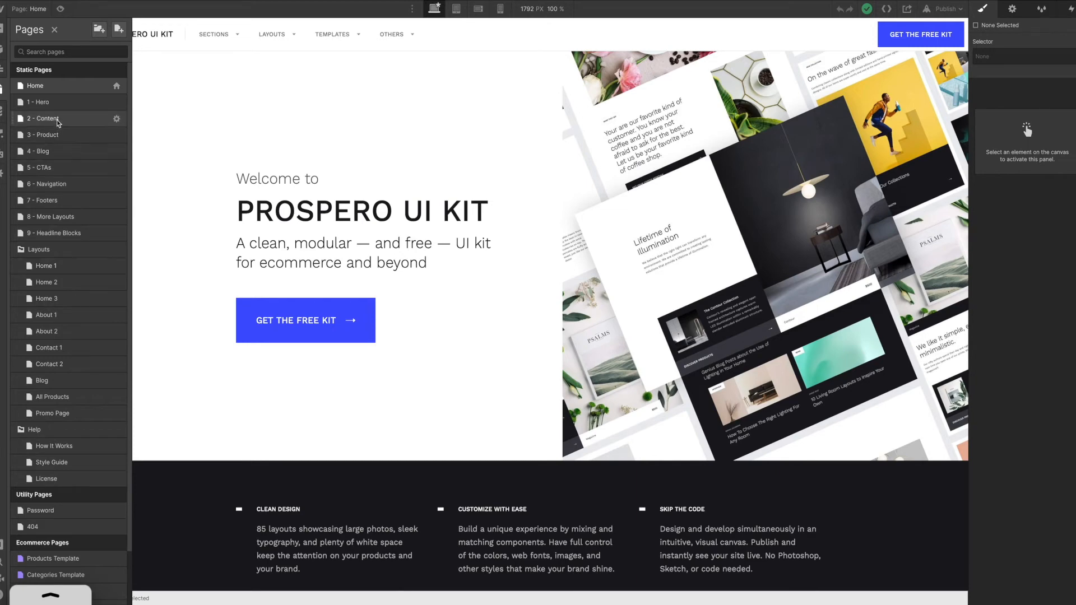
mouse_move(64, 285)
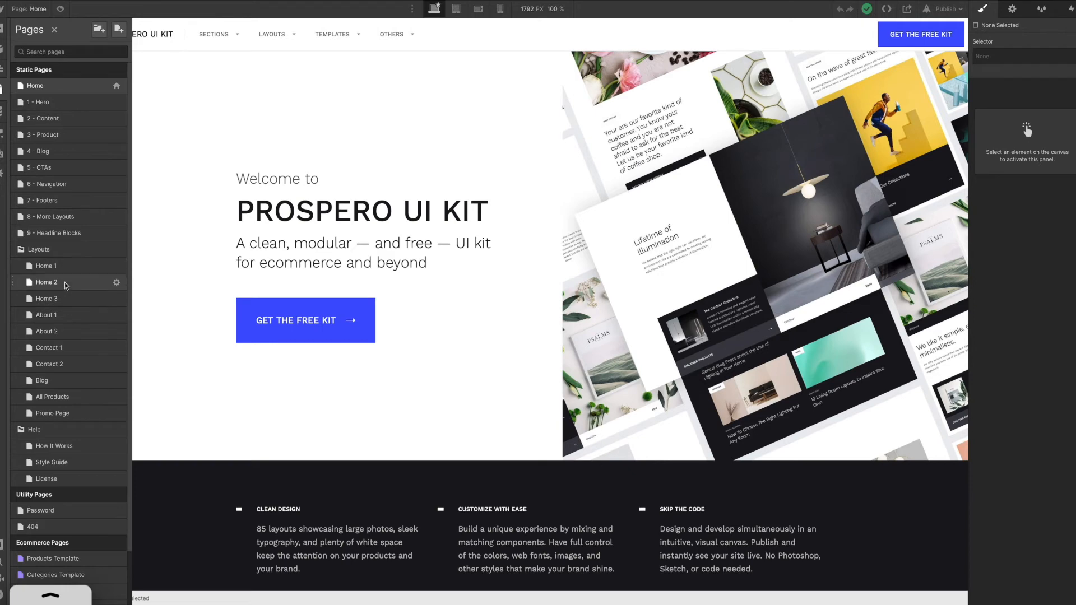
click(46, 281)
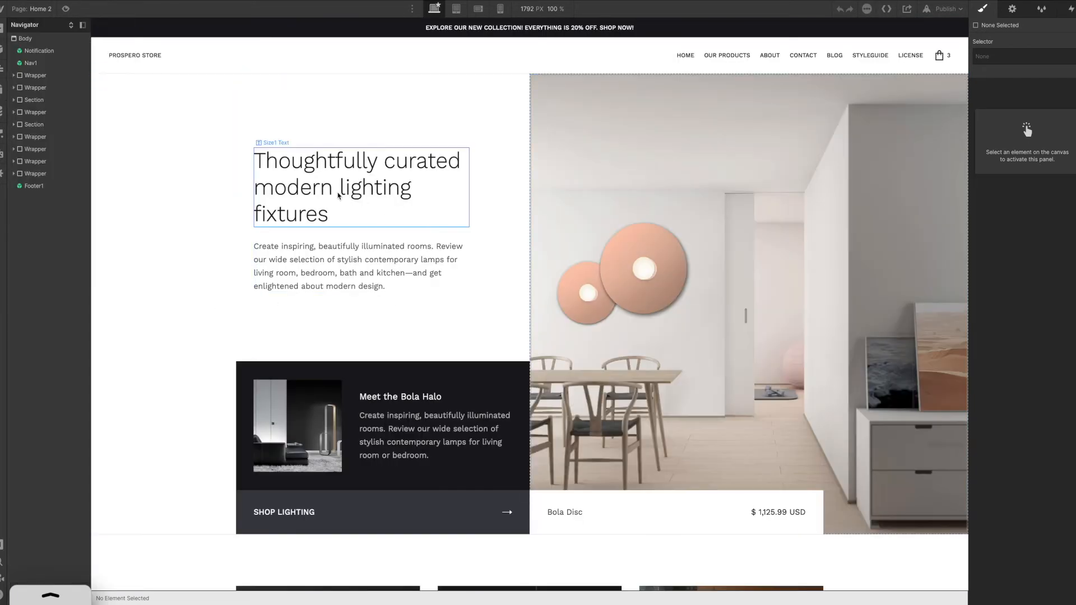
scroll(down, 3)
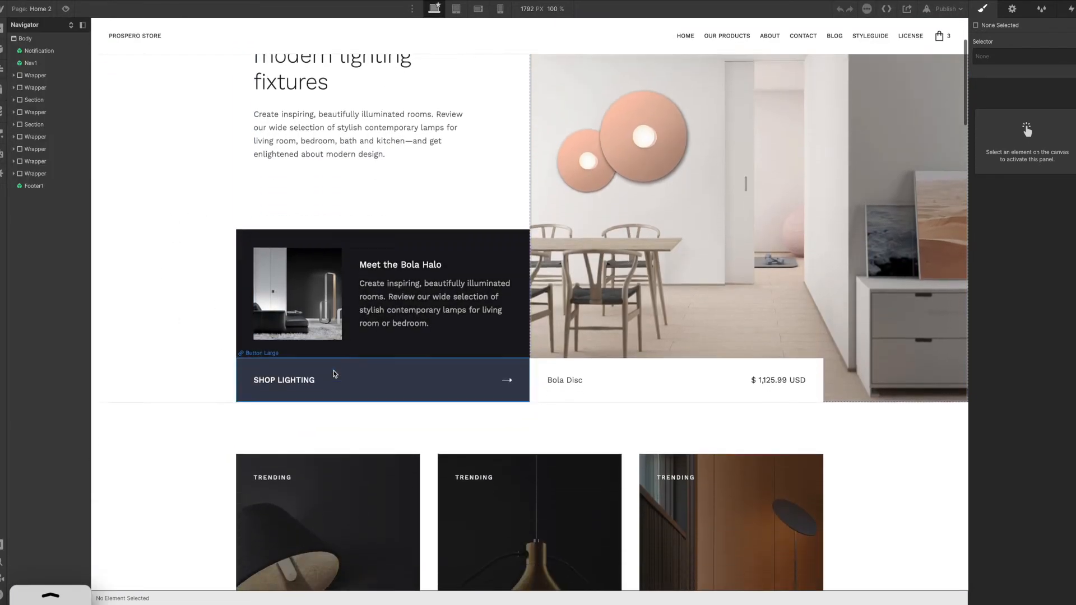
scroll(down, 3)
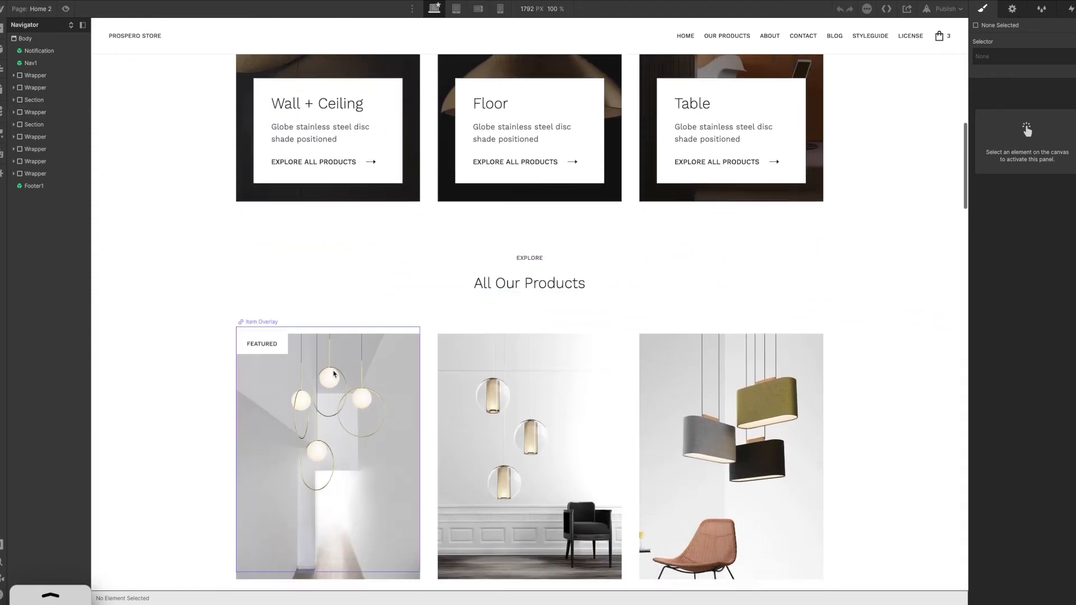
scroll(down, 3)
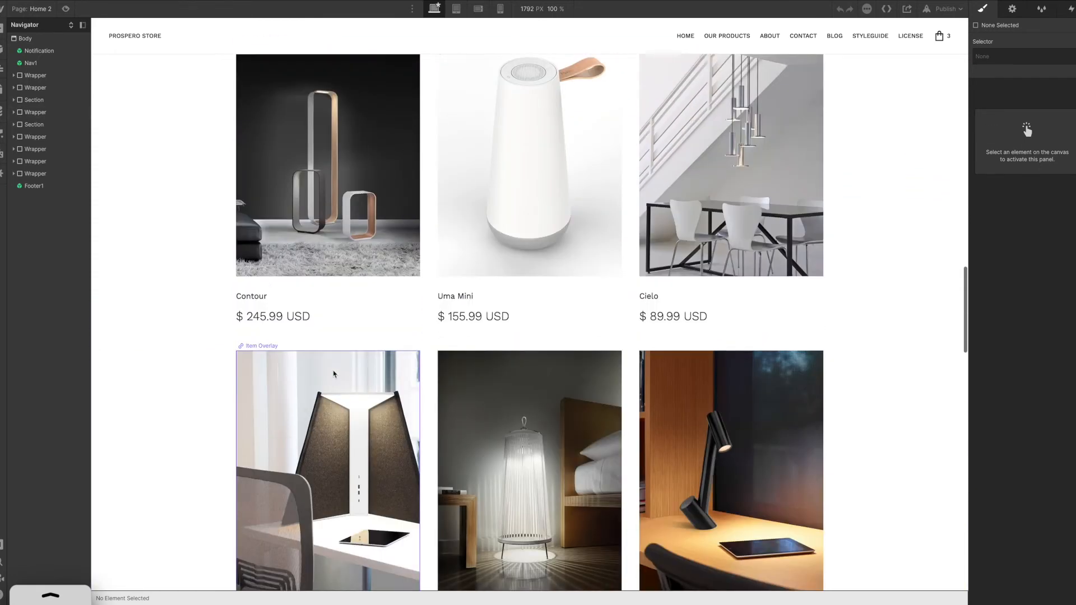
scroll(down, 3)
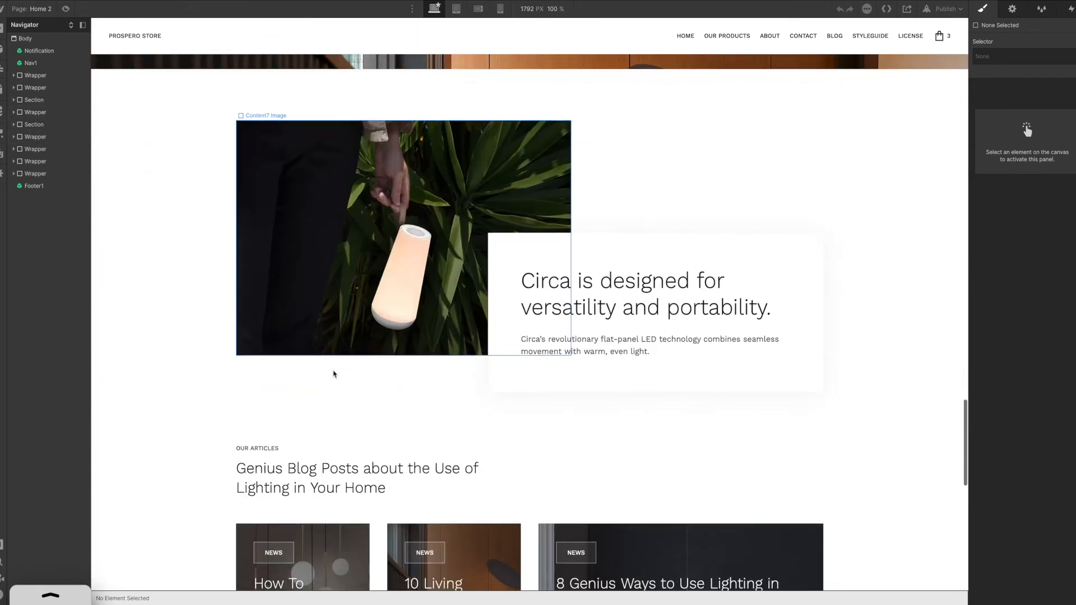
scroll(up, 3)
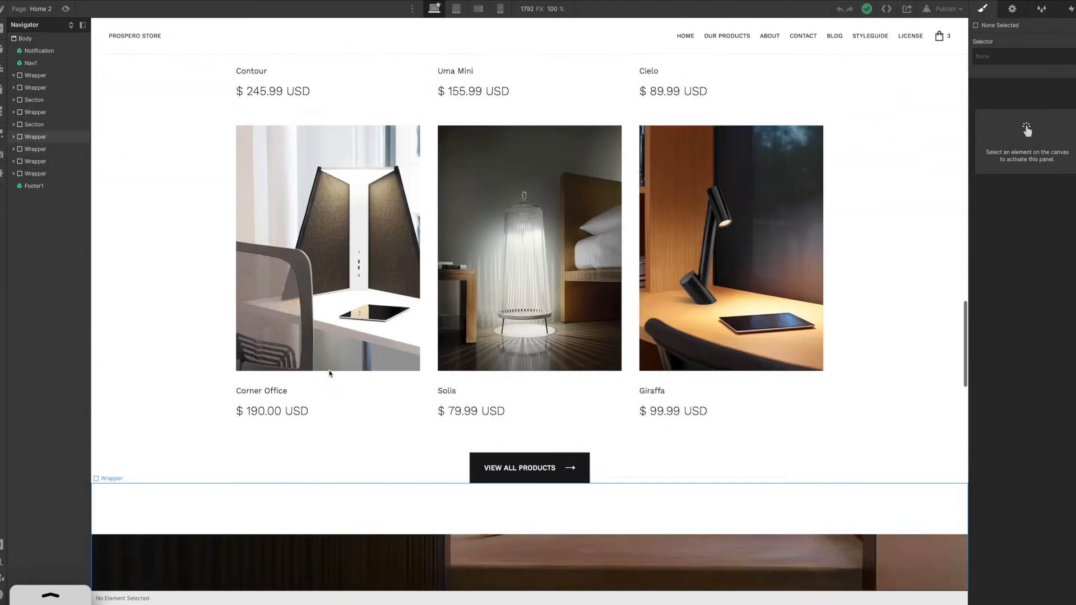
scroll(up, 3)
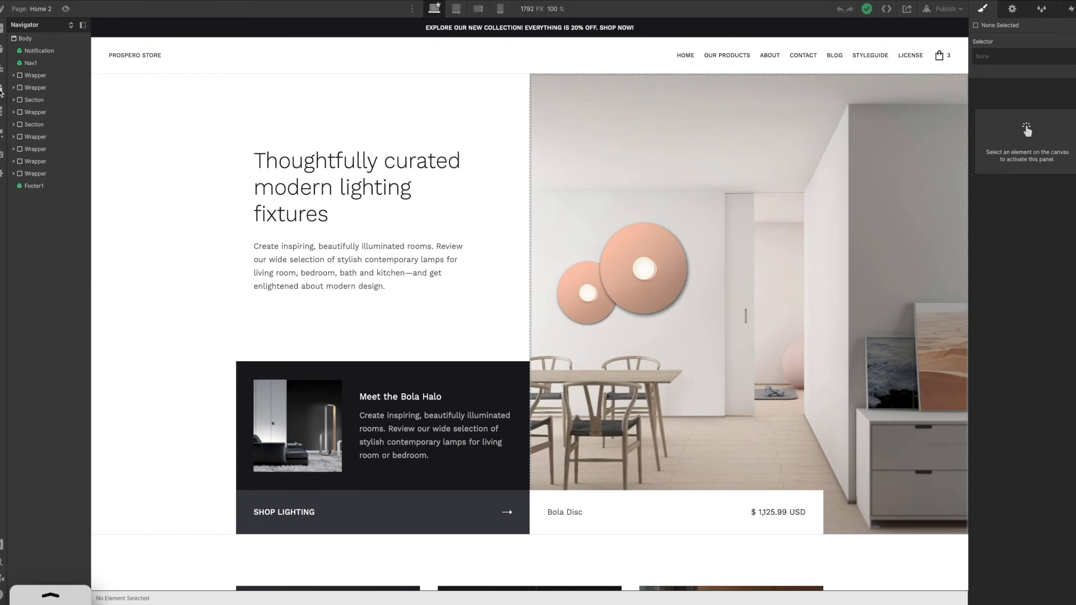
Duplicate the Home 2 page from the Pages panel and name the copy 'Store'
click(4, 93)
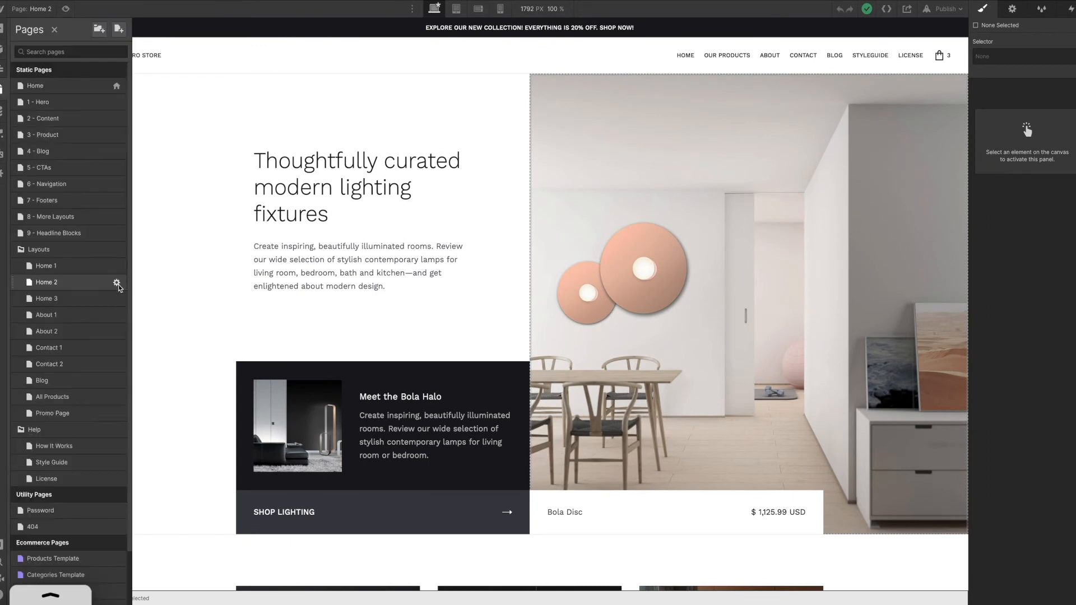
mouse_move(116, 283)
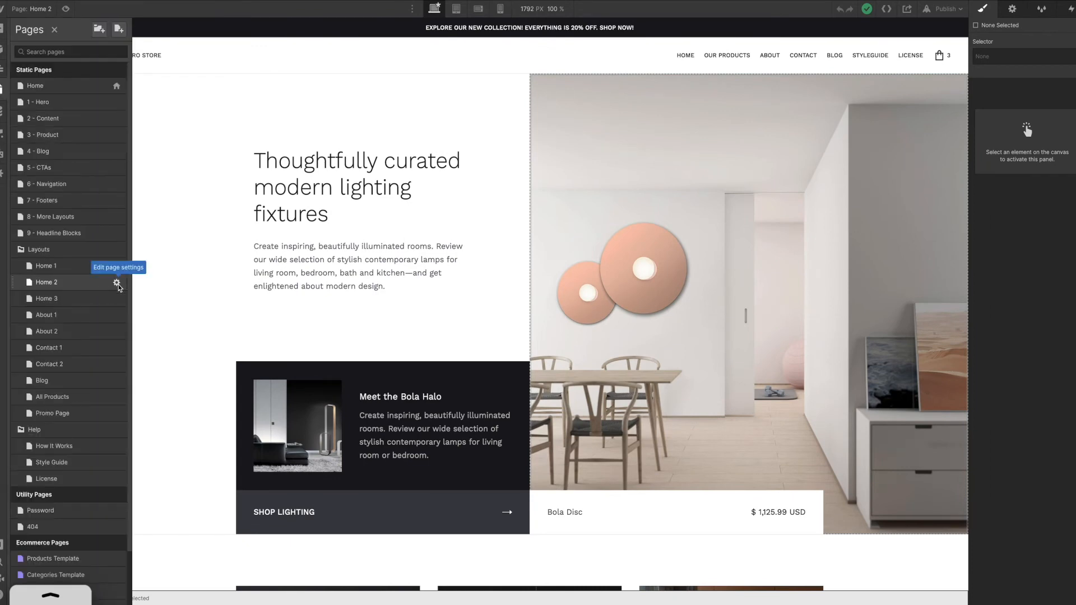
click(117, 282)
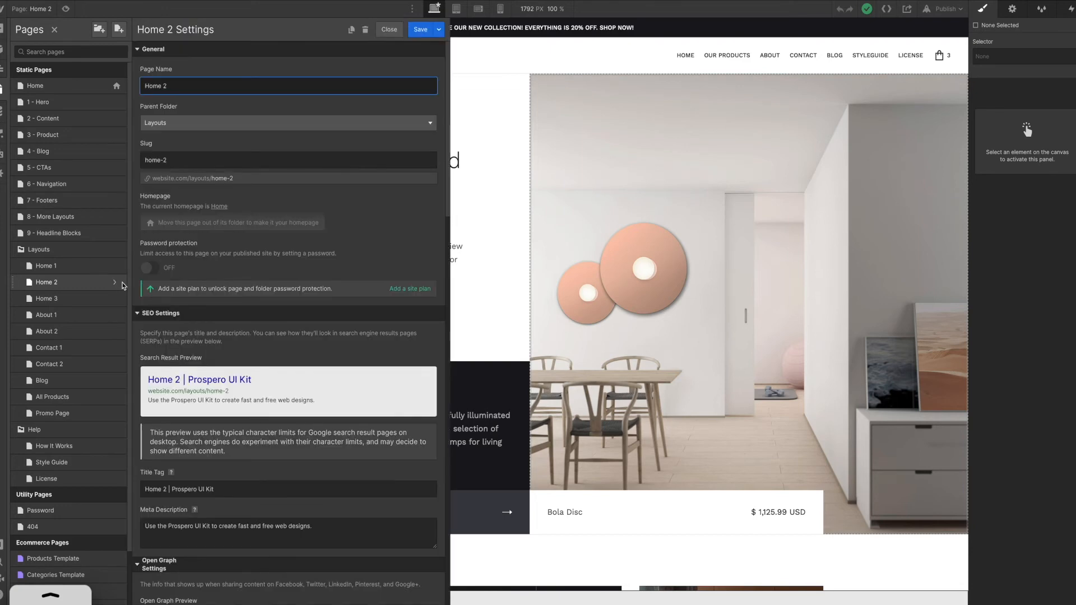
mouse_move(352, 29)
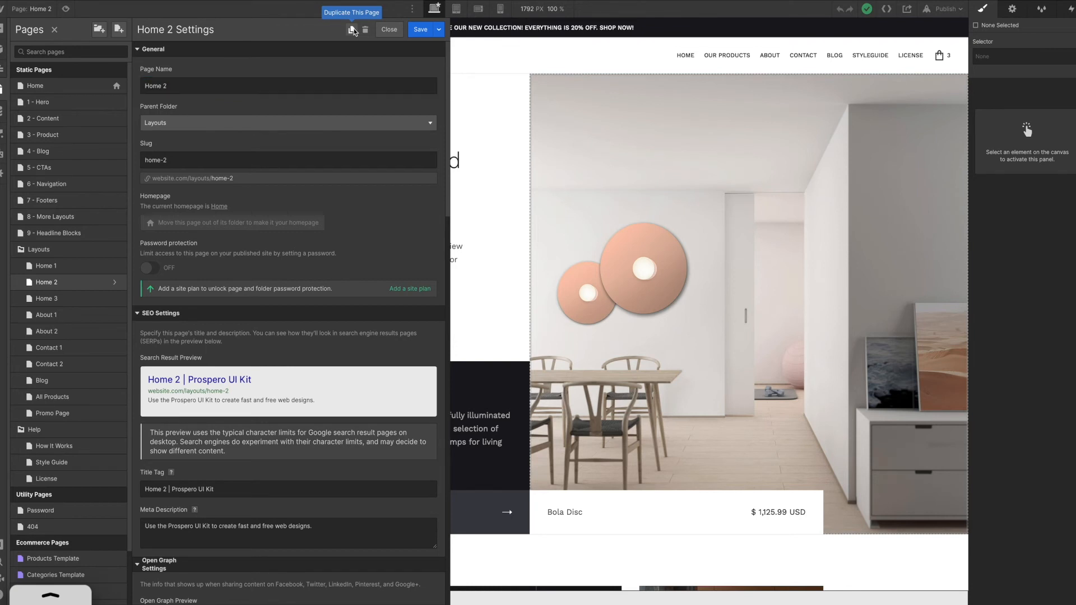
click(351, 29)
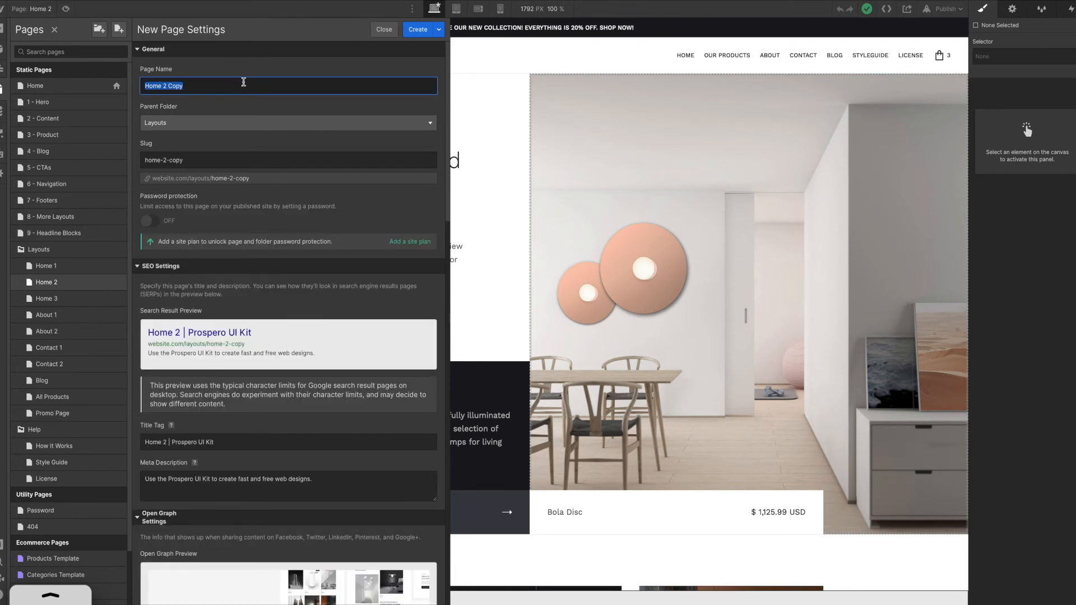
text(St)
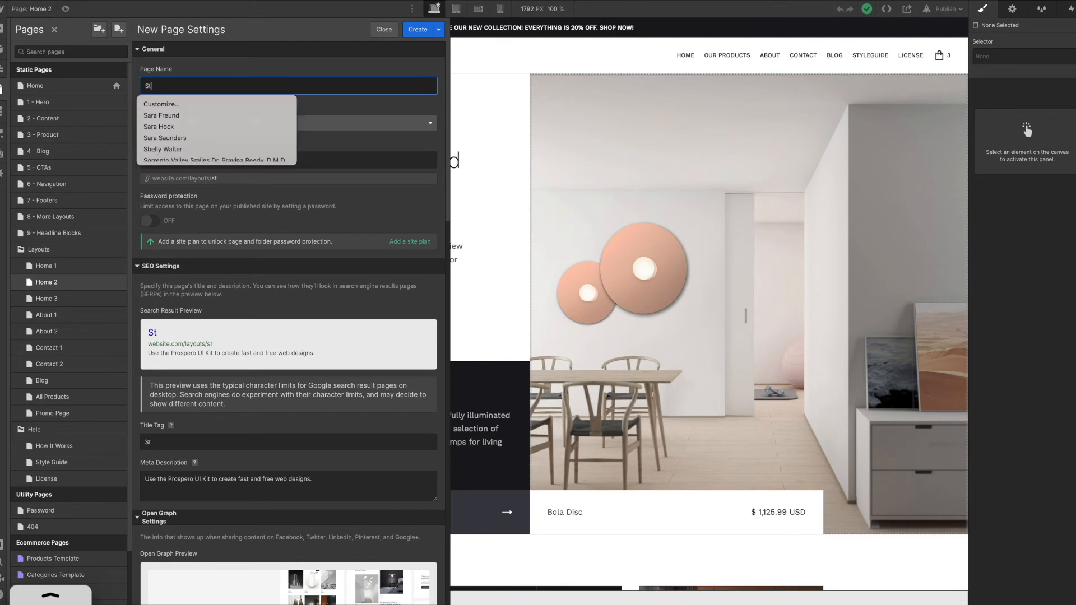
text(ore)
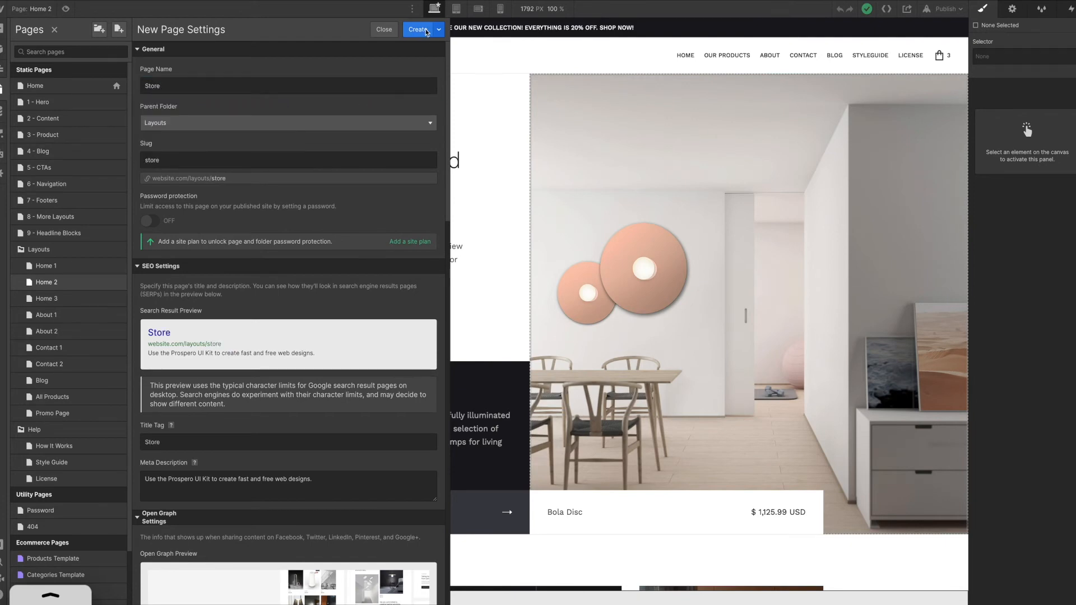
click(419, 29)
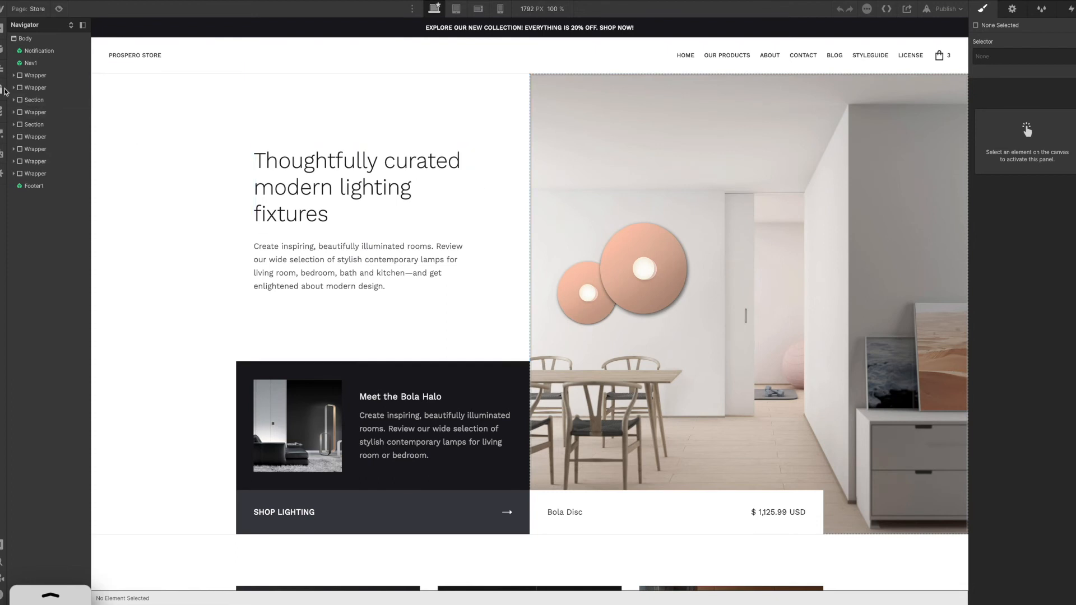
Set the Store page's Parent Folder to None in its page settings
click(3, 89)
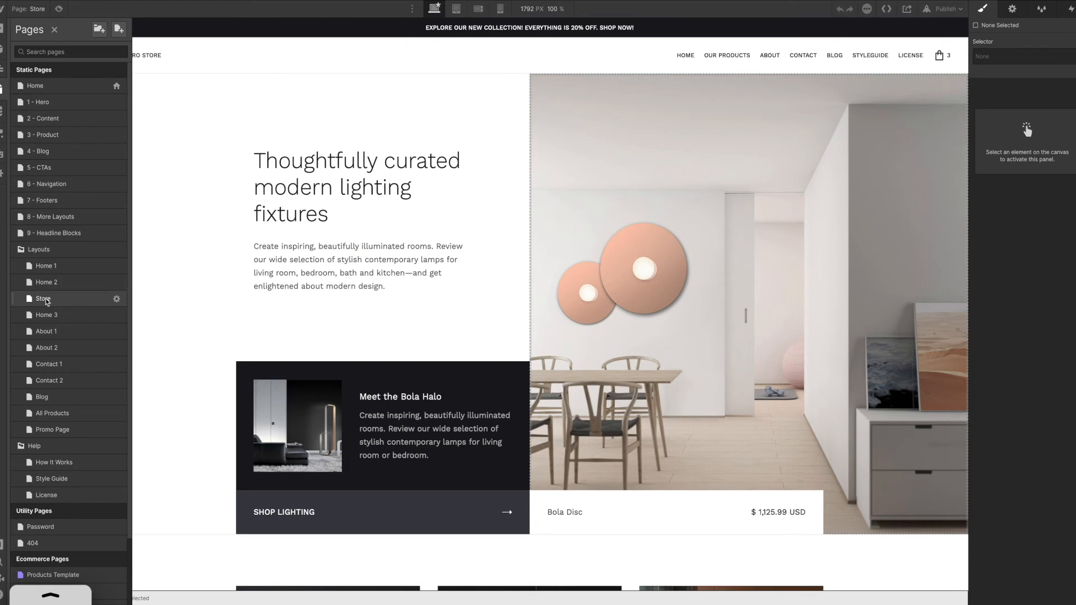
mouse_move(117, 301)
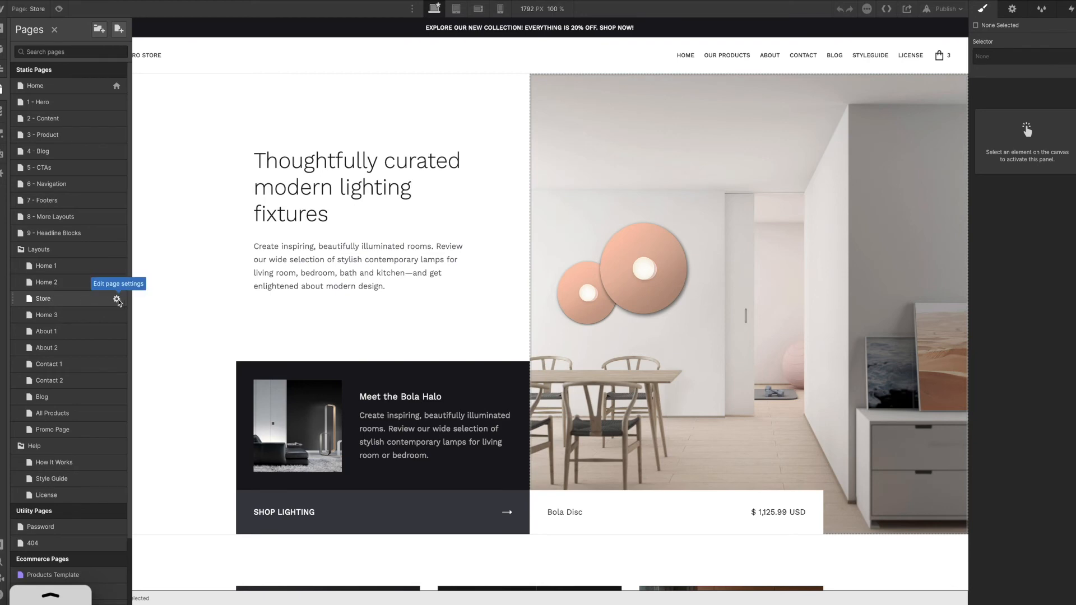
click(116, 300)
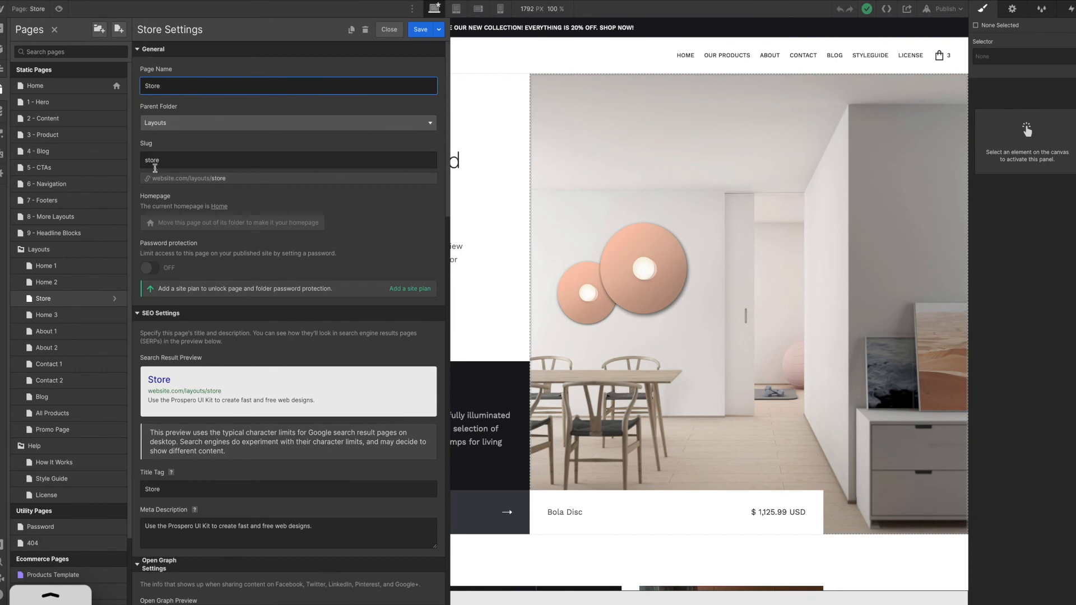
click(288, 123)
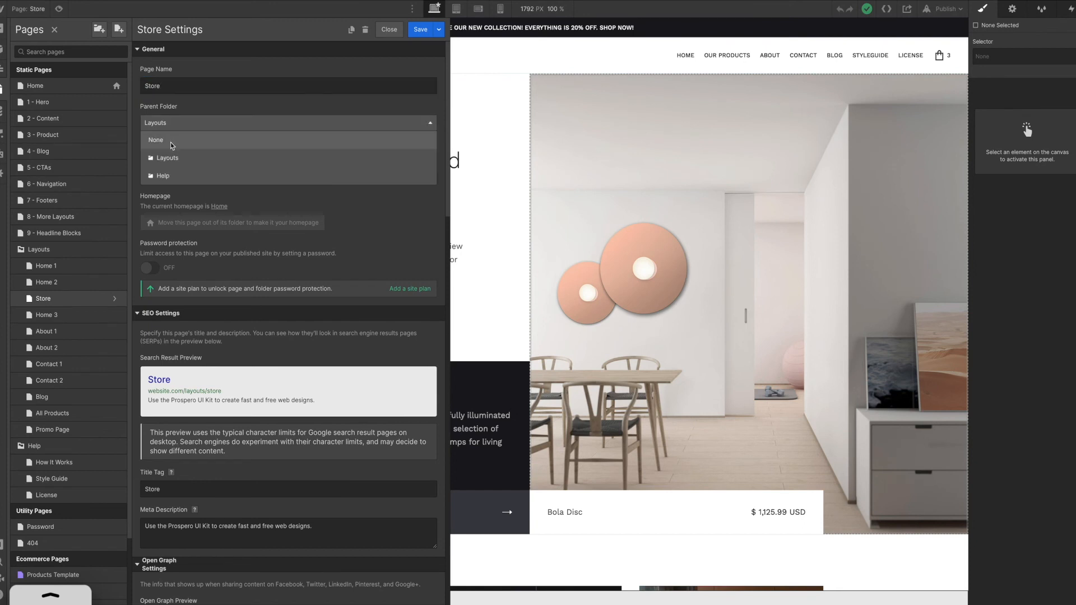
click(156, 140)
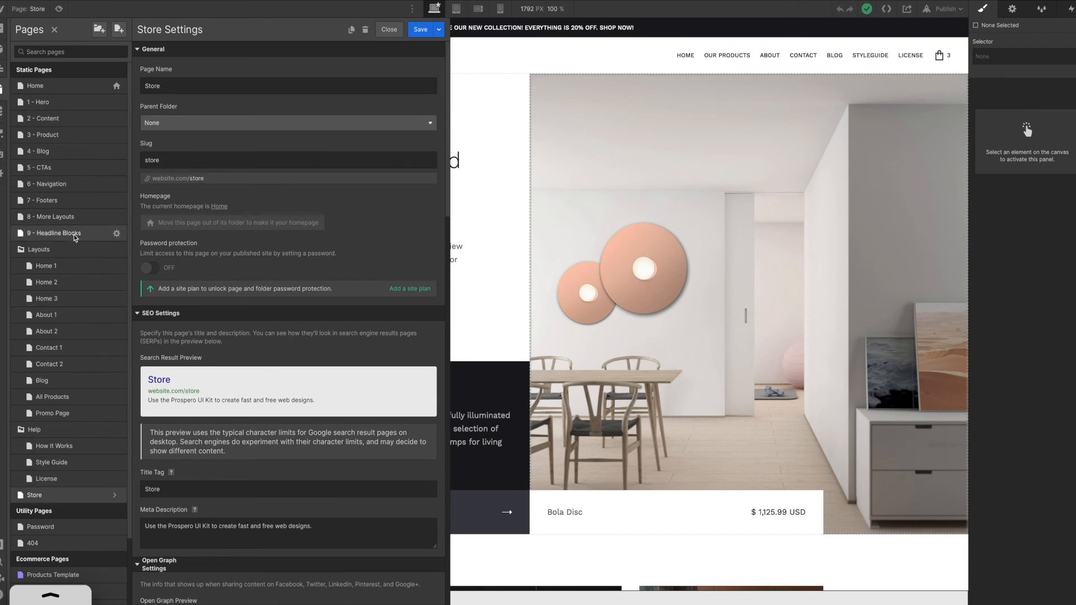
mouse_move(76, 495)
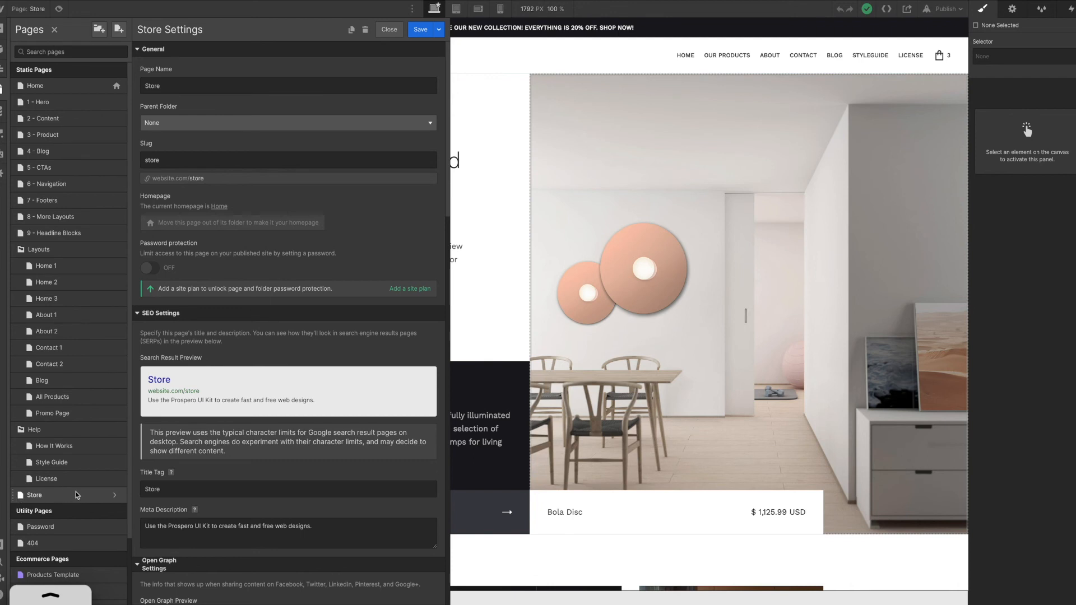
mouse_move(100, 254)
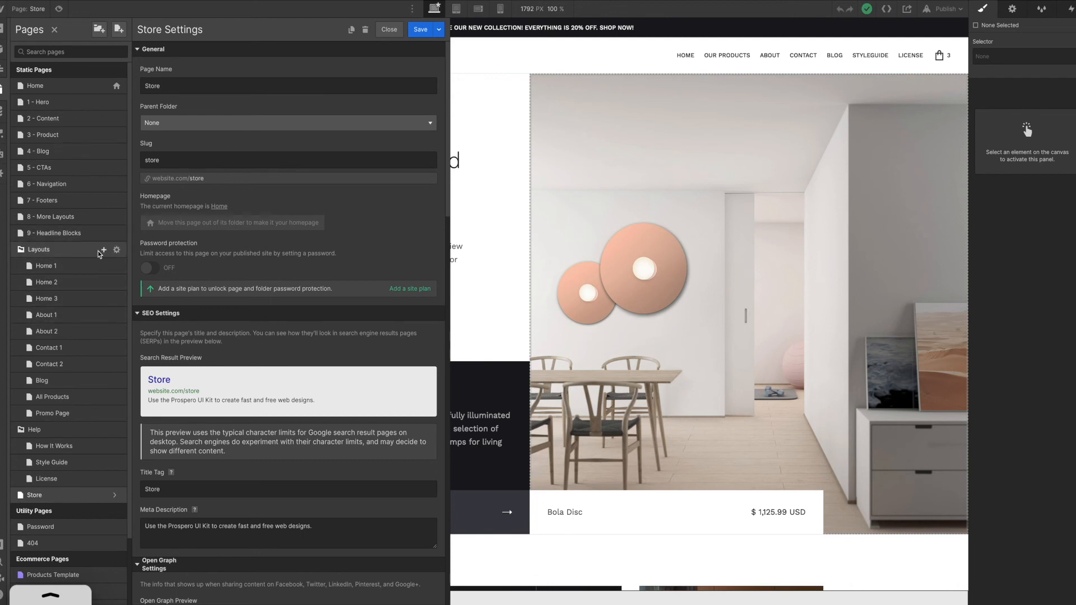
Collapse the Layouts folder in the Pages list to hide its 10 pages
click(37, 248)
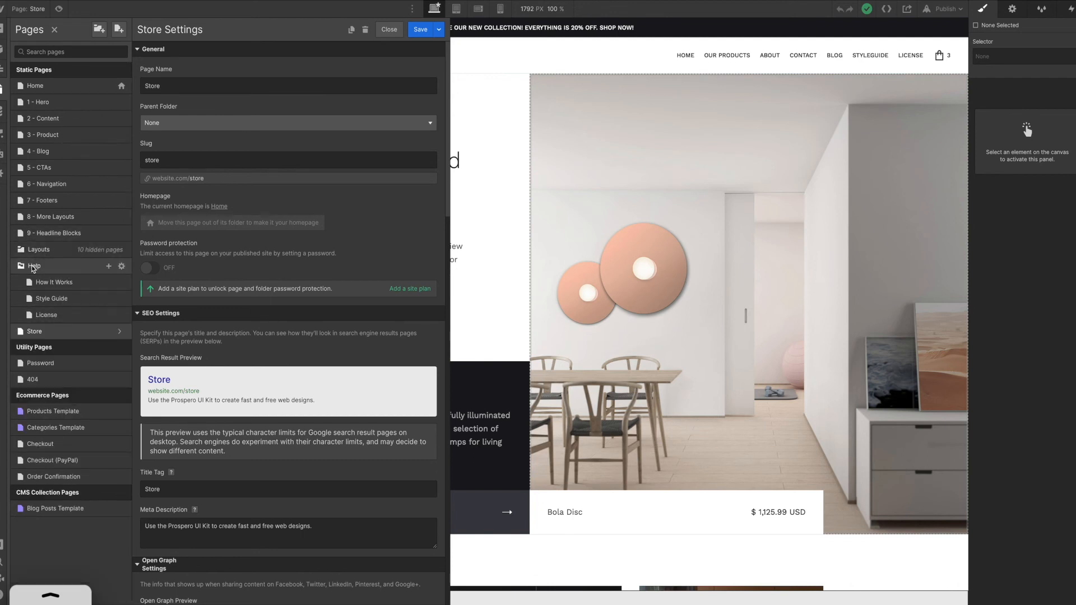
mouse_move(46, 336)
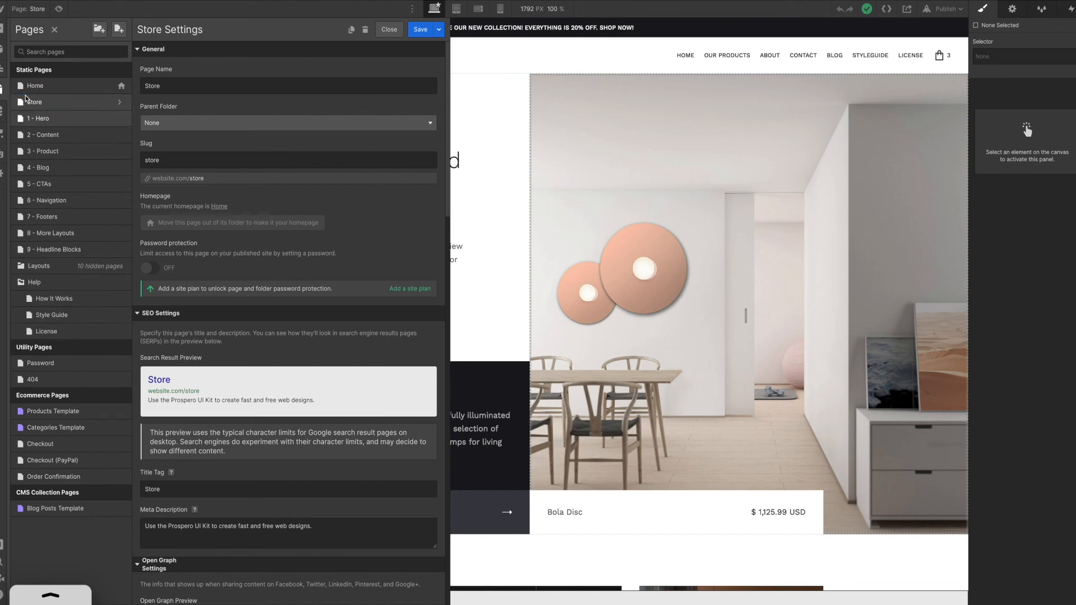
mouse_move(34, 85)
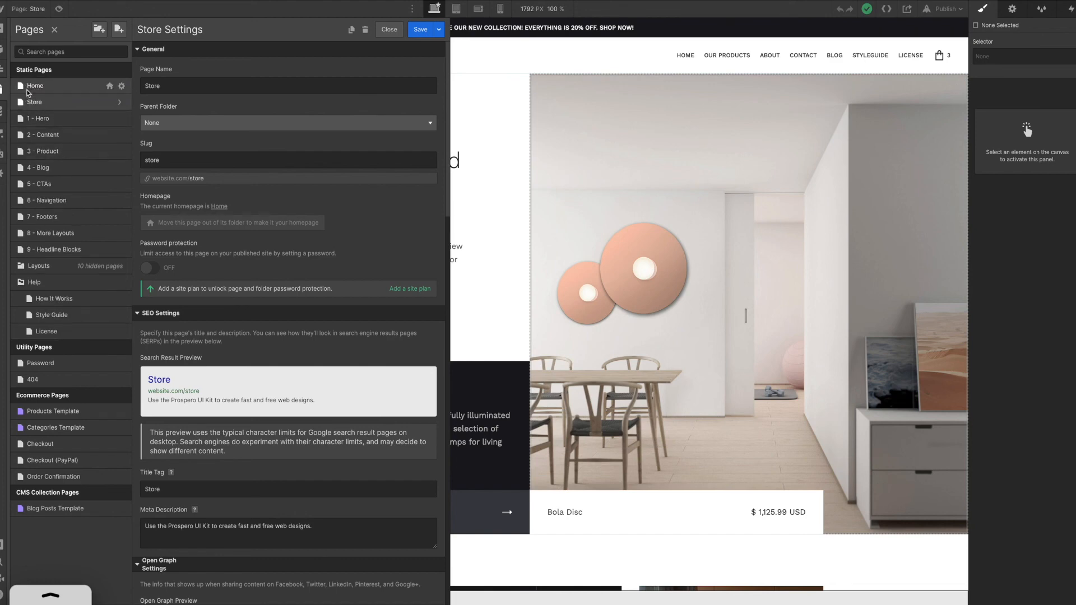
mouse_move(48, 282)
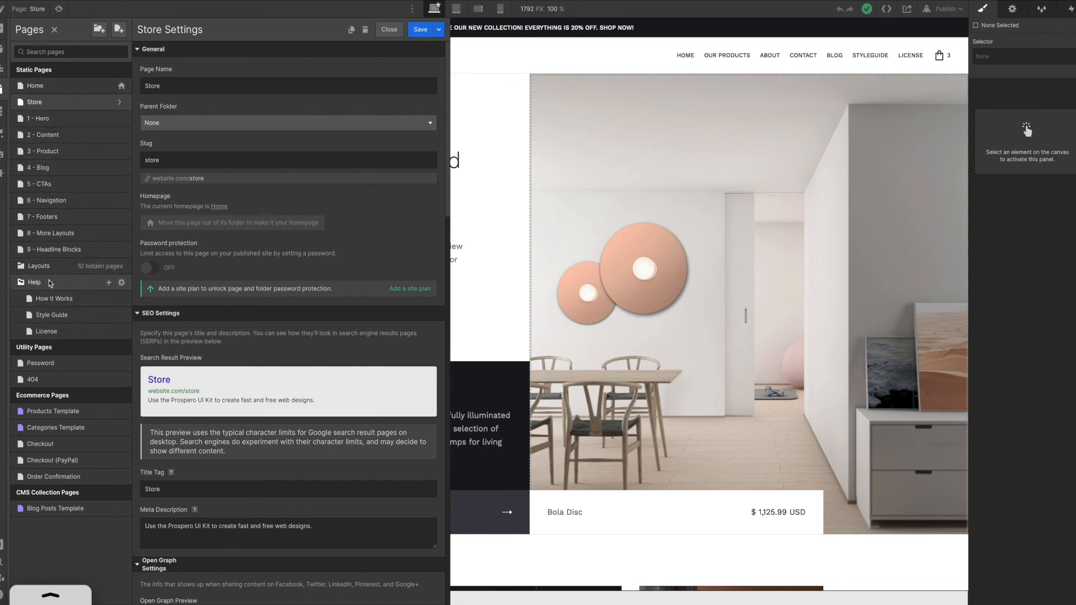